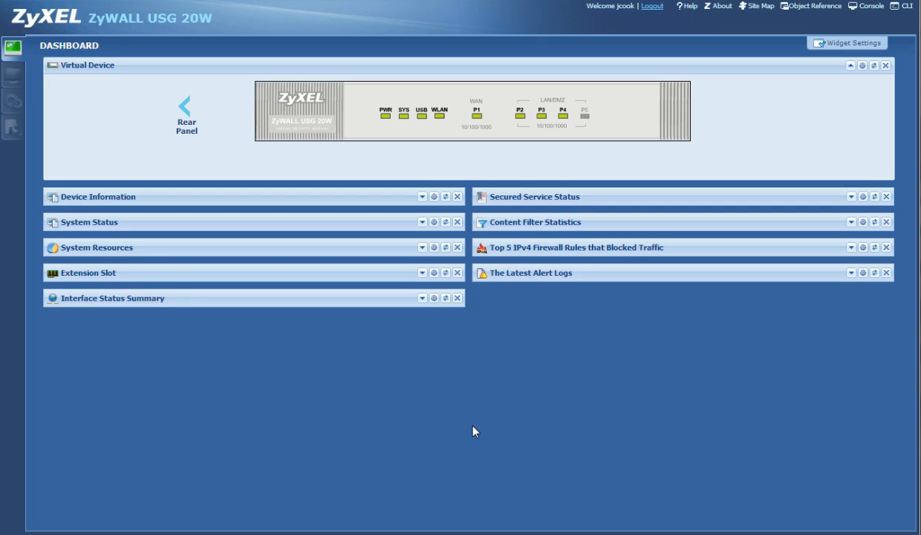
mouse_move(104, 31)
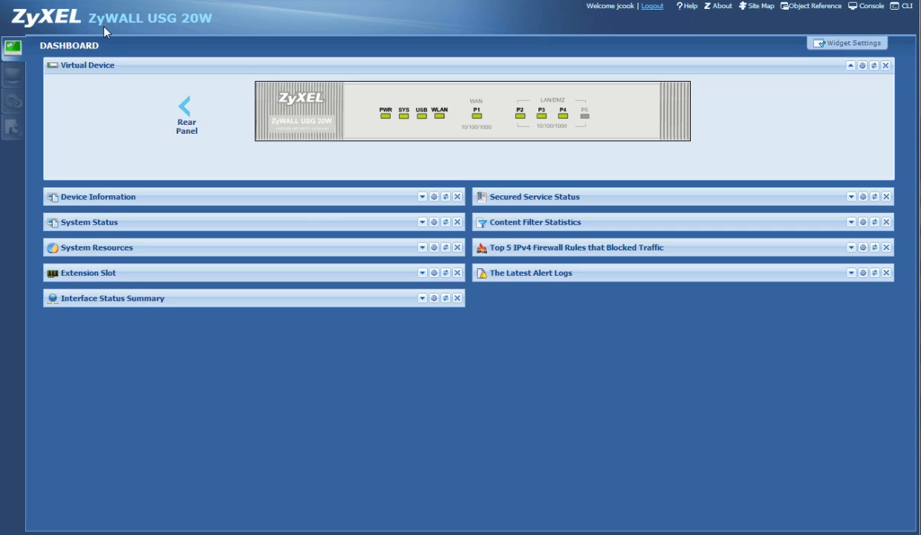
mouse_move(587, 395)
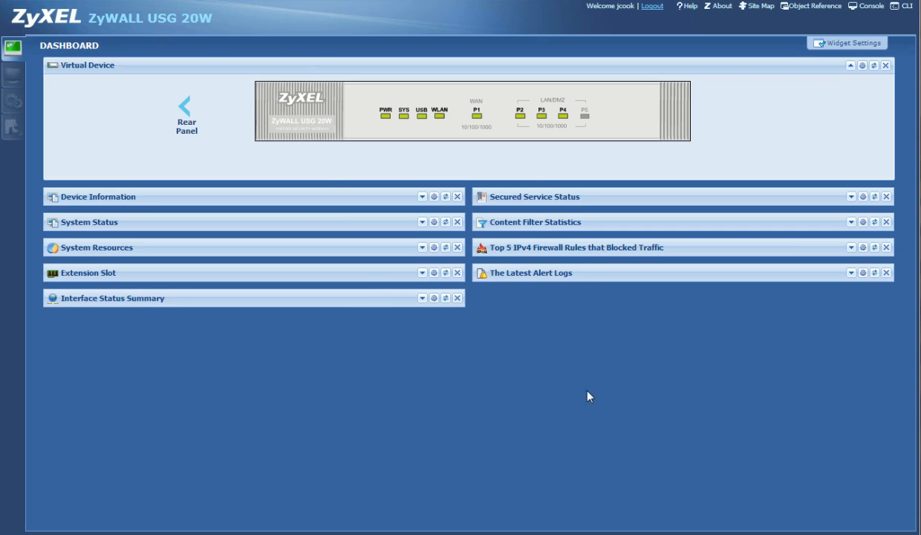
mouse_move(609, 398)
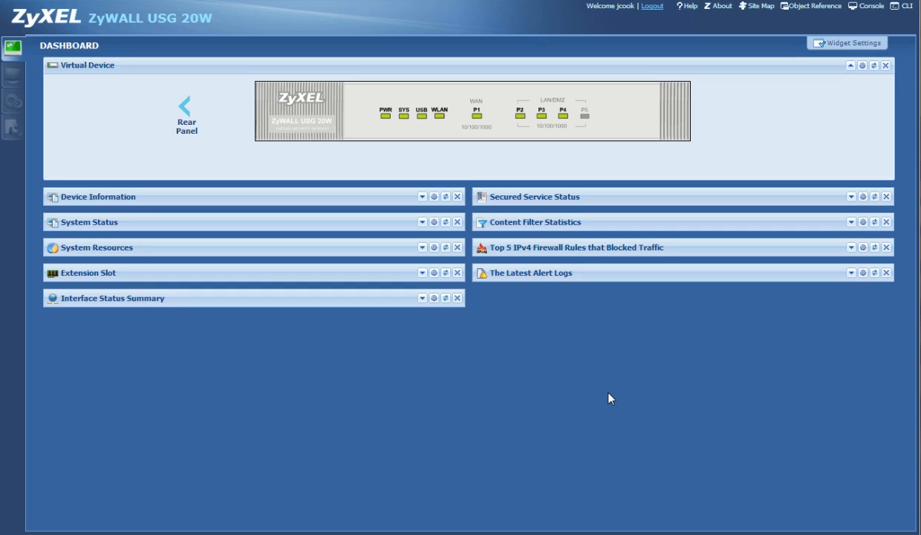
mouse_move(95, 213)
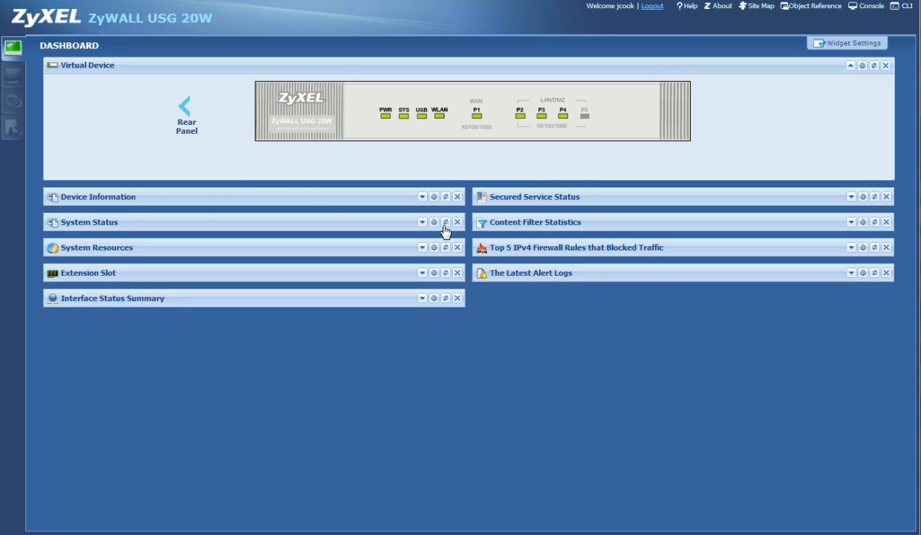
mouse_move(474, 382)
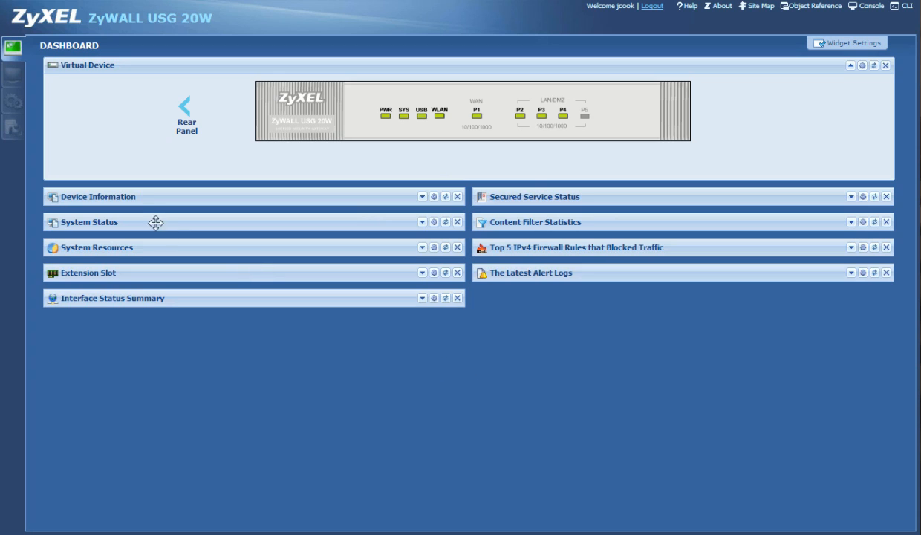
mouse_move(12, 102)
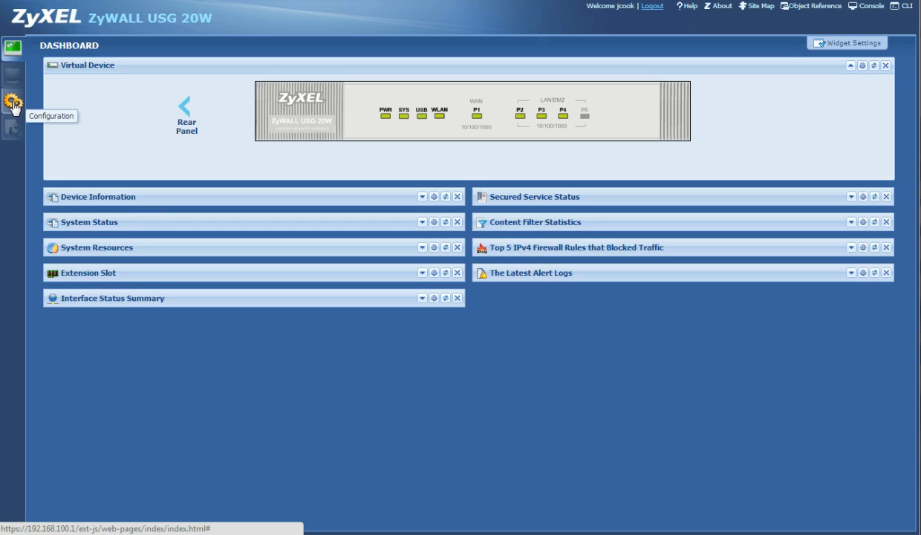
Go through Configuration and Network > Interface to the Bridge tab listing br1
left_click(13, 102)
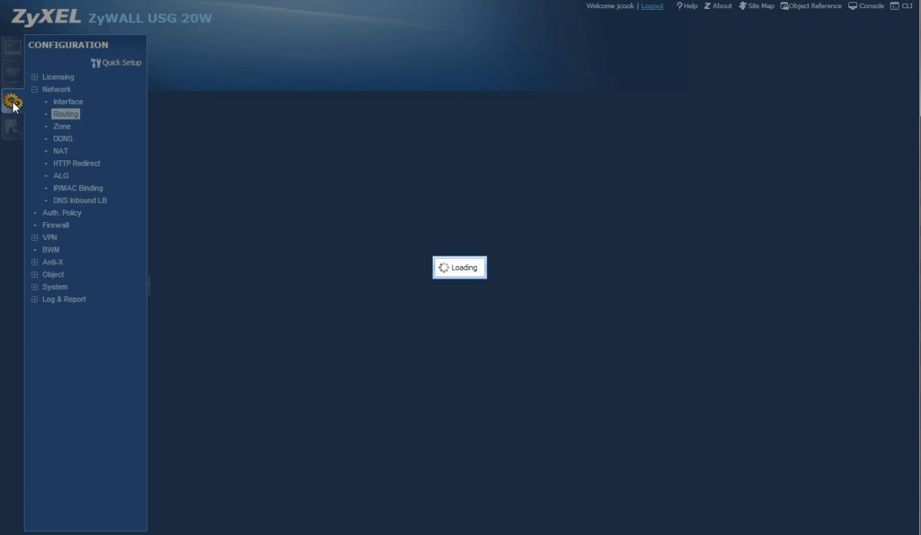
left_click(65, 114)
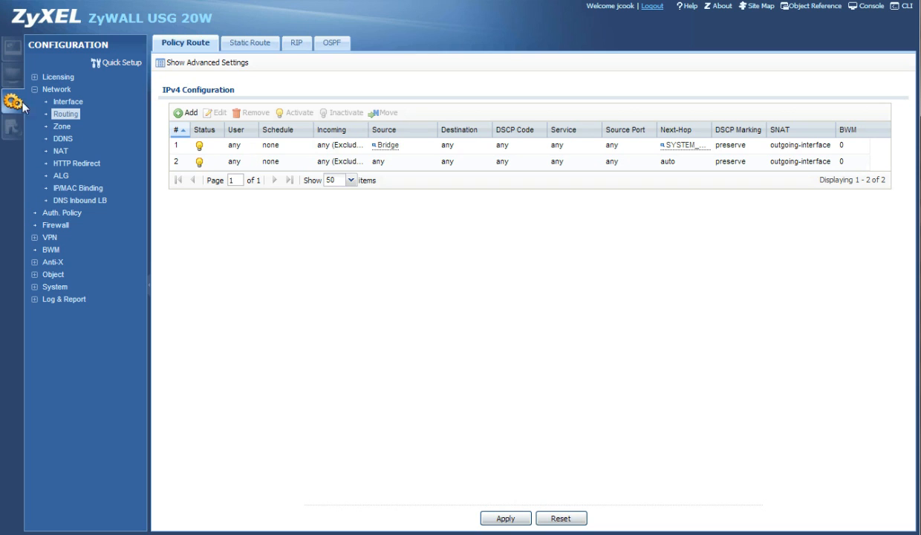
left_click(68, 101)
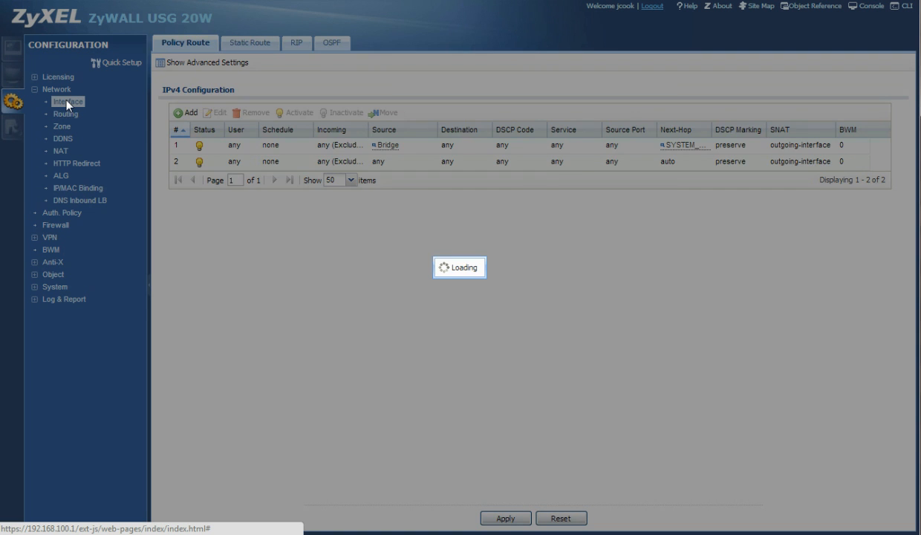
left_click(68, 101)
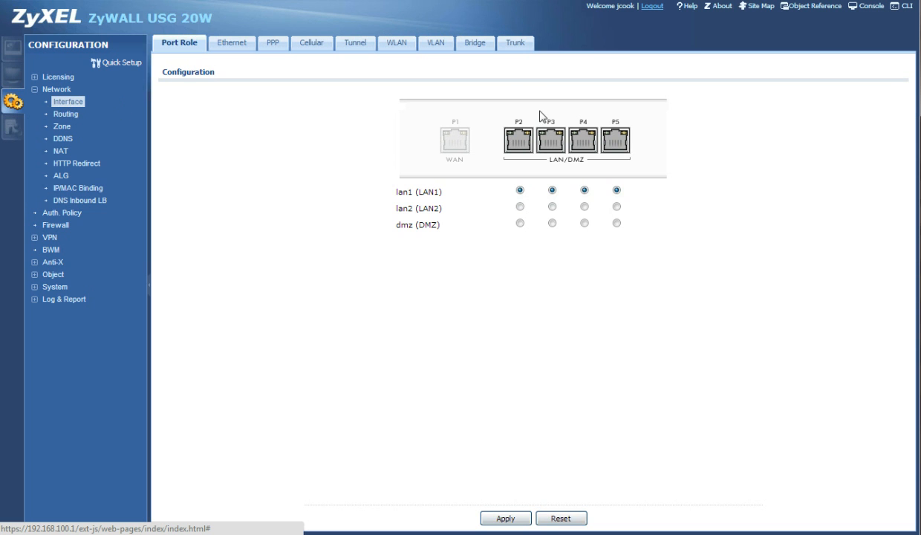
left_click(474, 42)
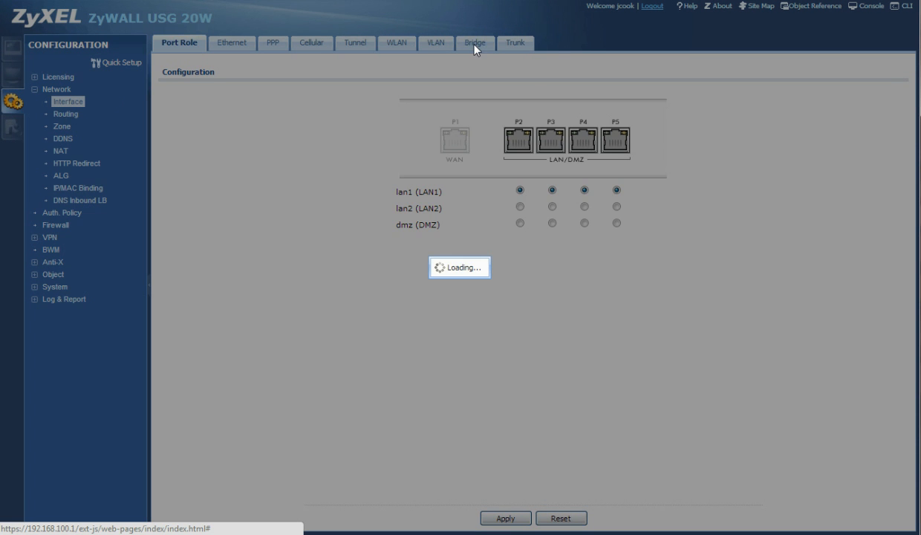
left_click(473, 42)
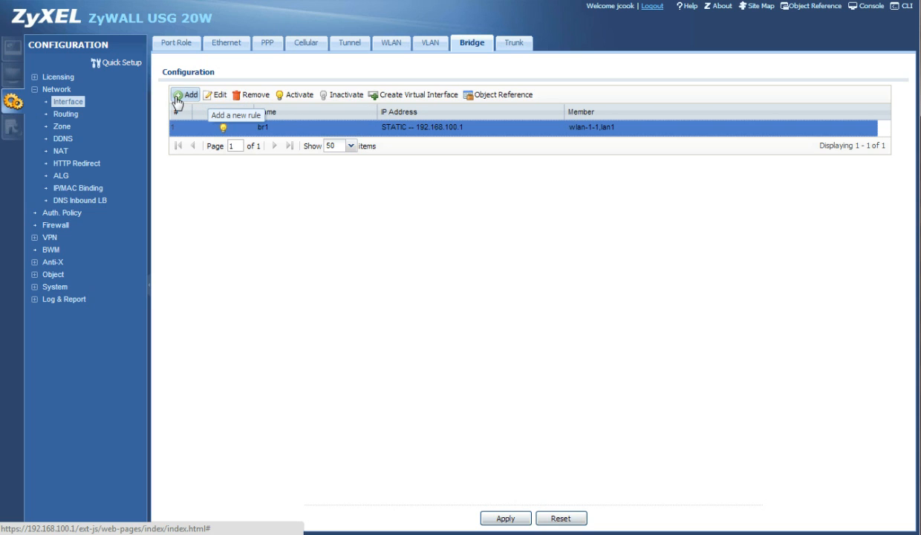
left_click(186, 94)
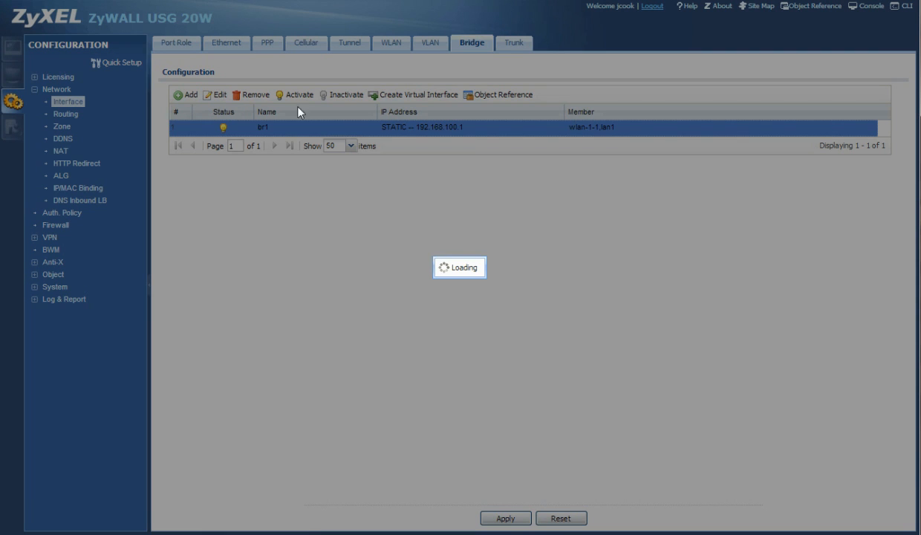
Open br1's advanced settings, keeping Interface Type general and Zone LAN1
left_click(216, 94)
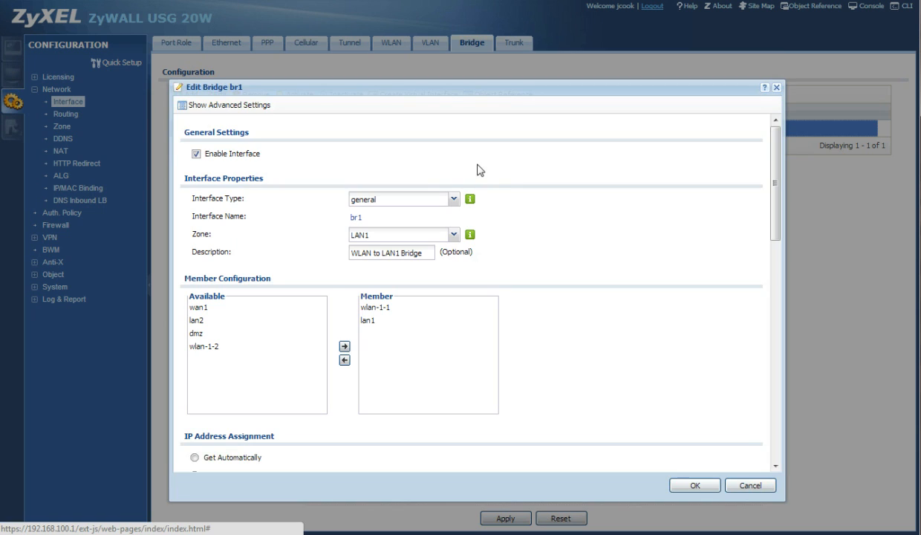
mouse_move(647, 172)
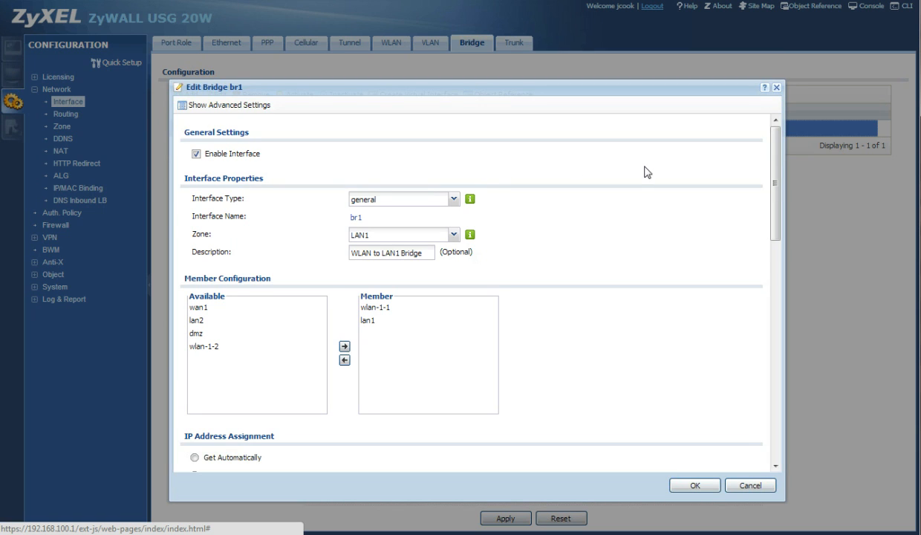
mouse_move(282, 110)
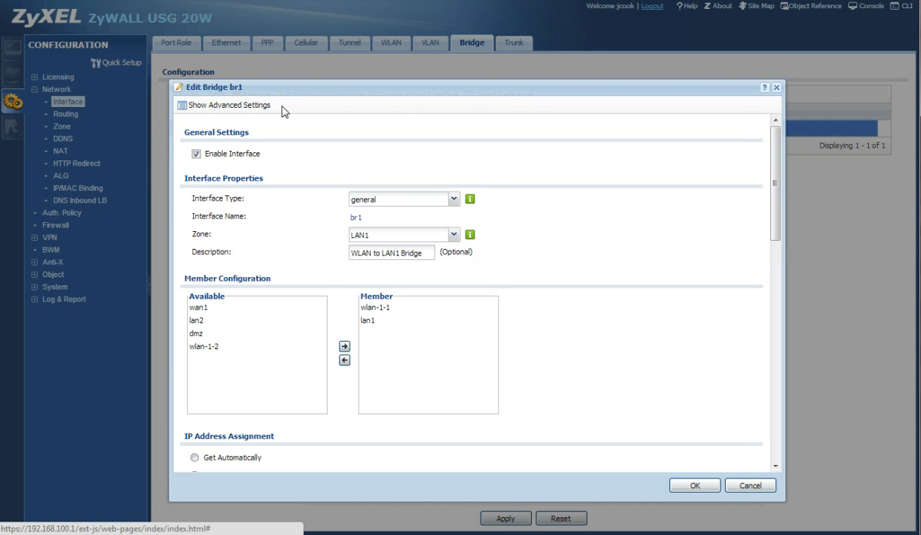
mouse_move(223, 104)
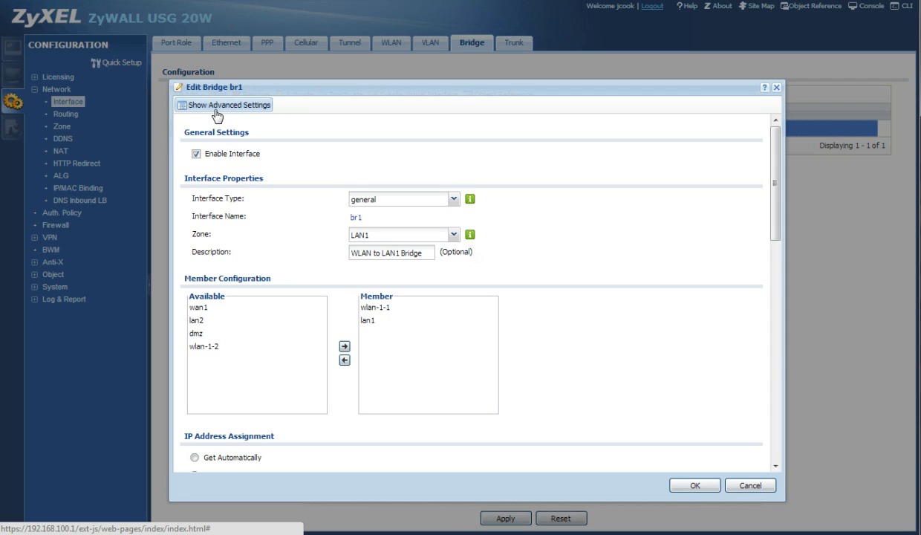
left_click(223, 104)
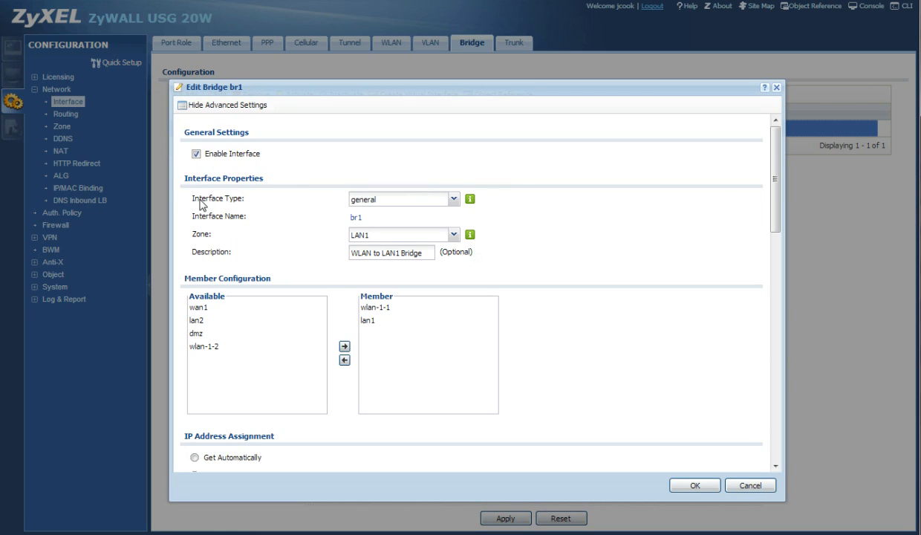
left_click(453, 199)
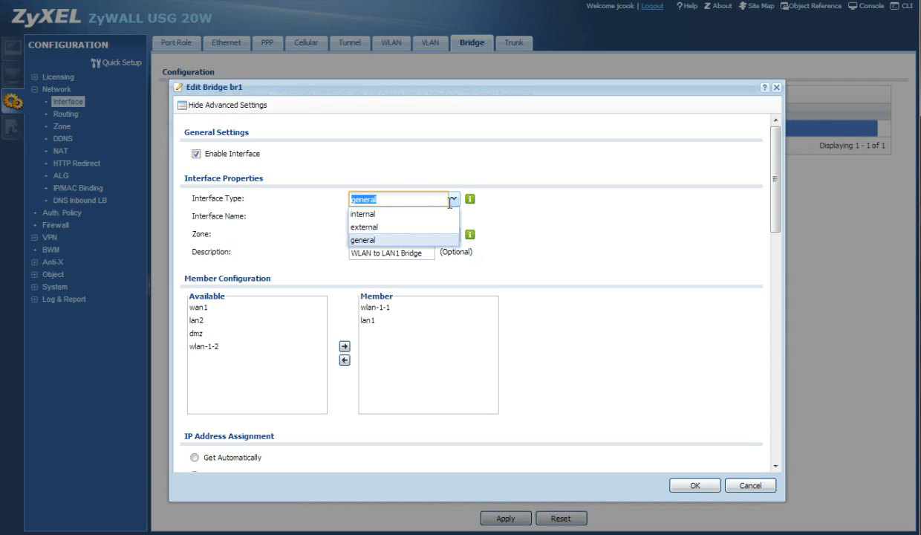
left_click(364, 240)
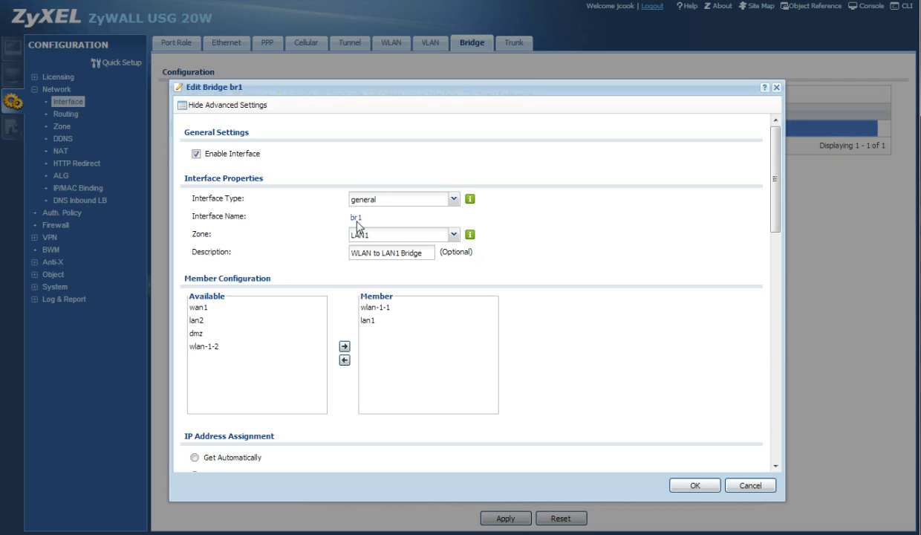
mouse_move(498, 222)
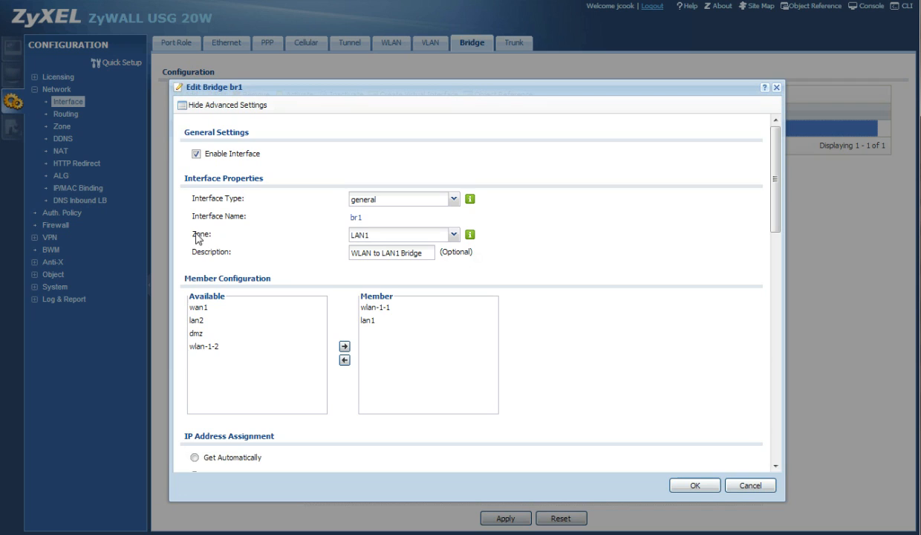
mouse_move(368, 241)
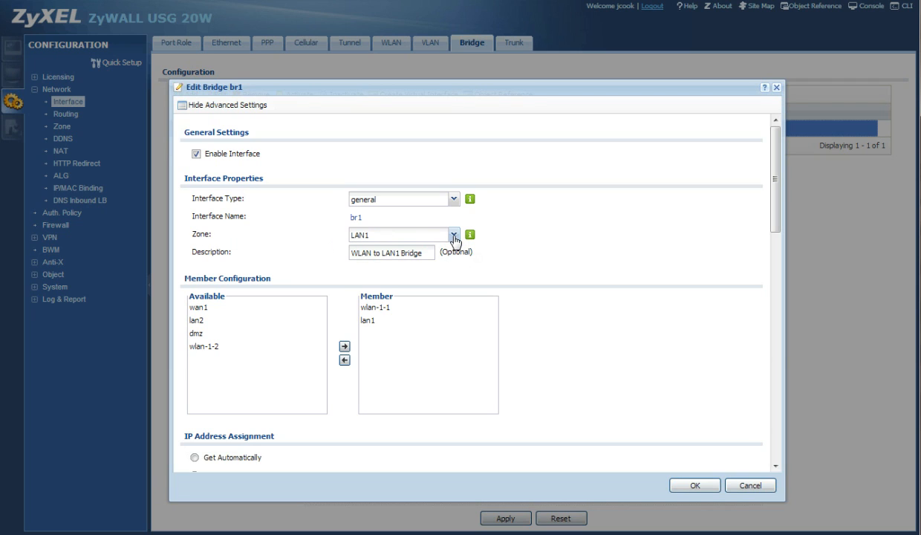
left_click(453, 234)
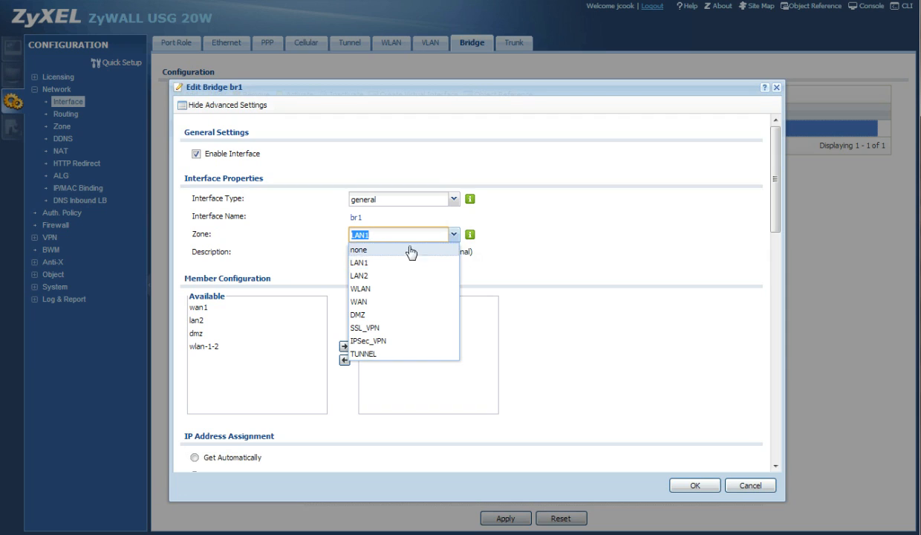
left_click(359, 262)
type("WLAN to LAN1 Bridge")
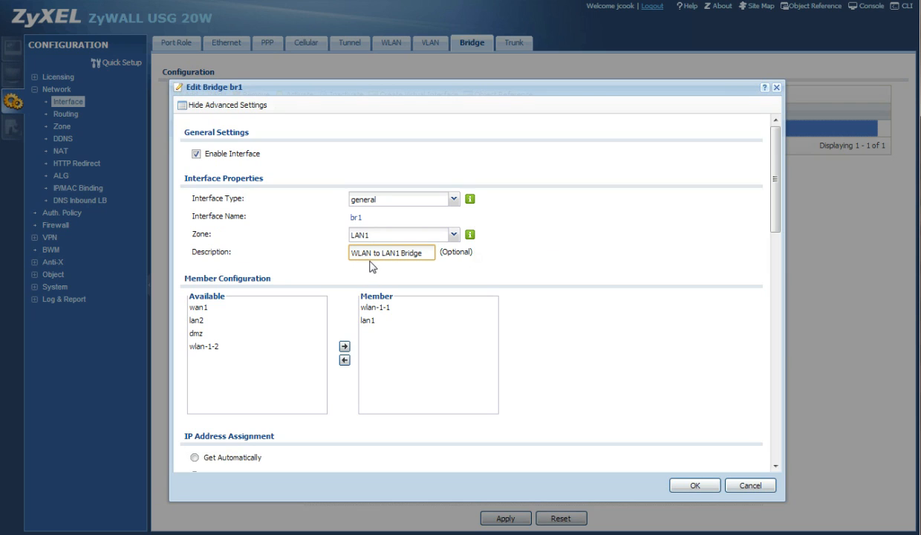
left_click(416, 252)
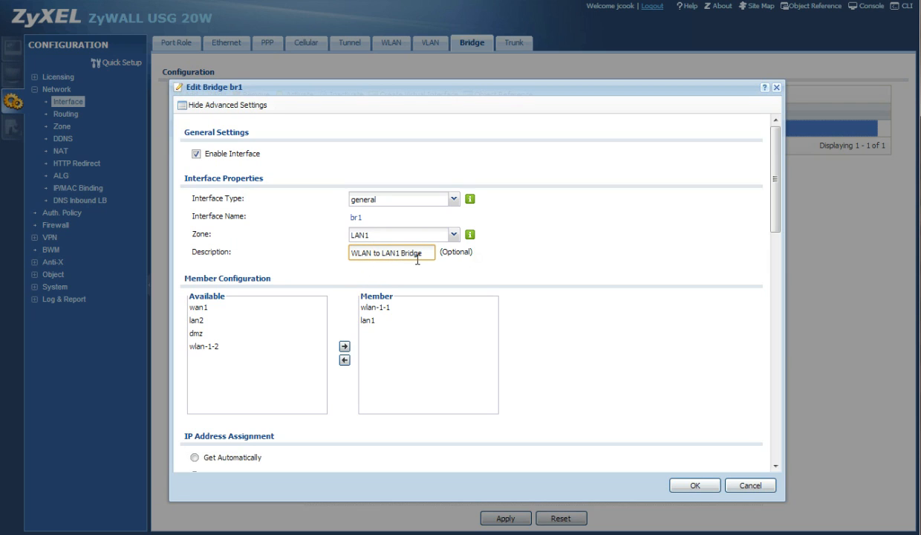
mouse_move(222, 289)
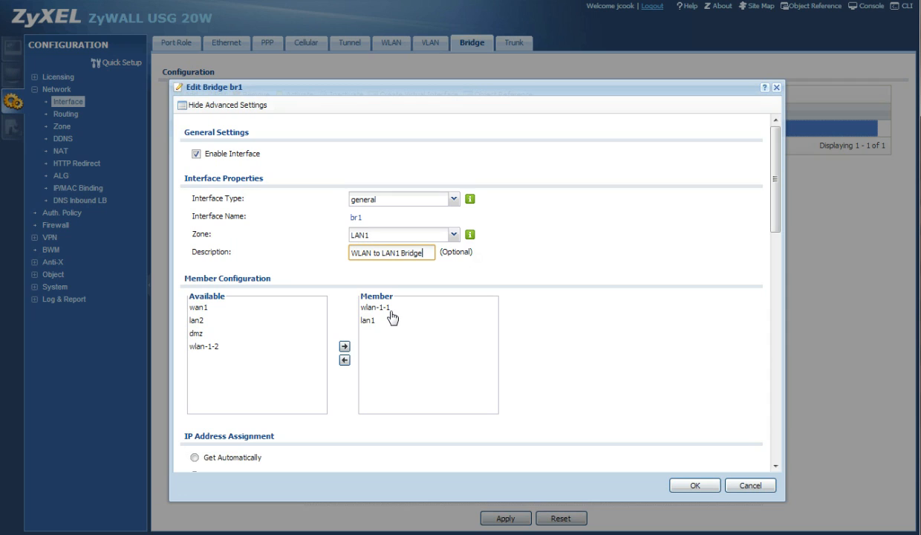
mouse_move(391, 312)
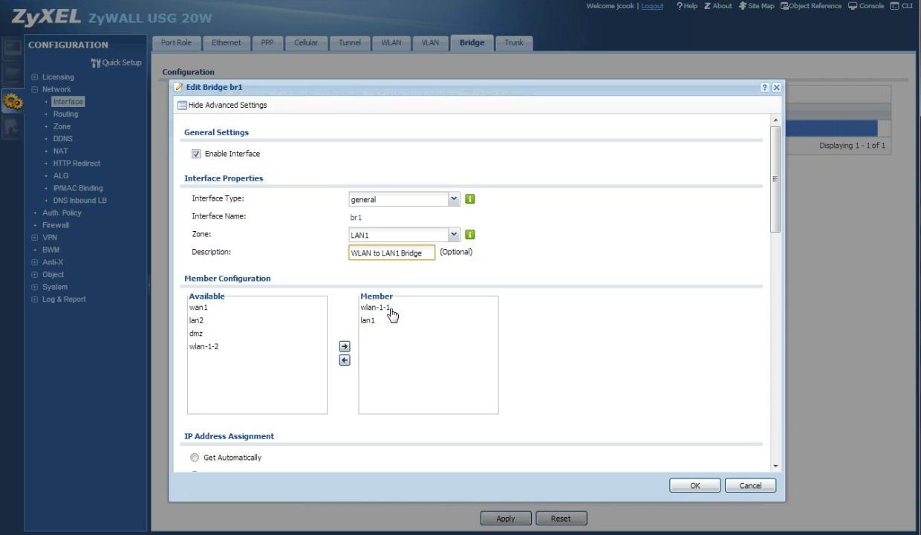
mouse_move(375, 328)
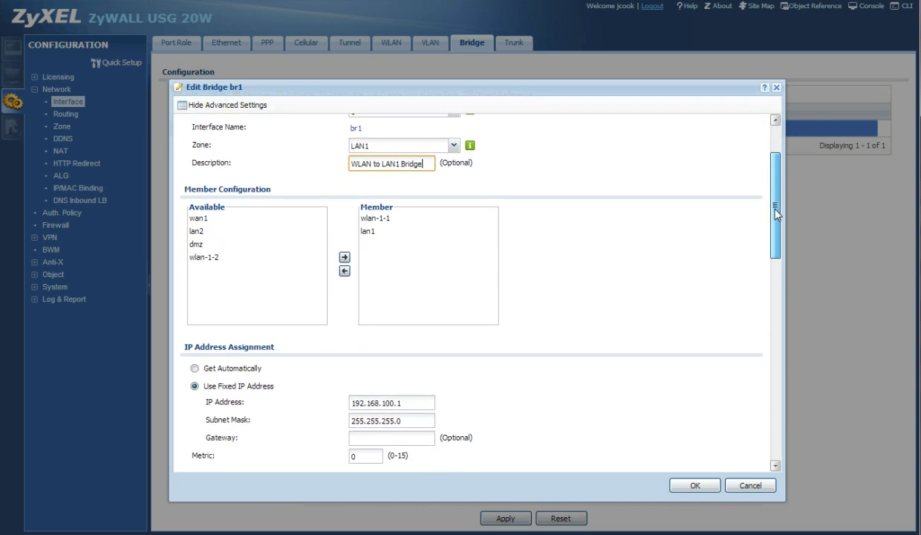
scroll("down", 3)
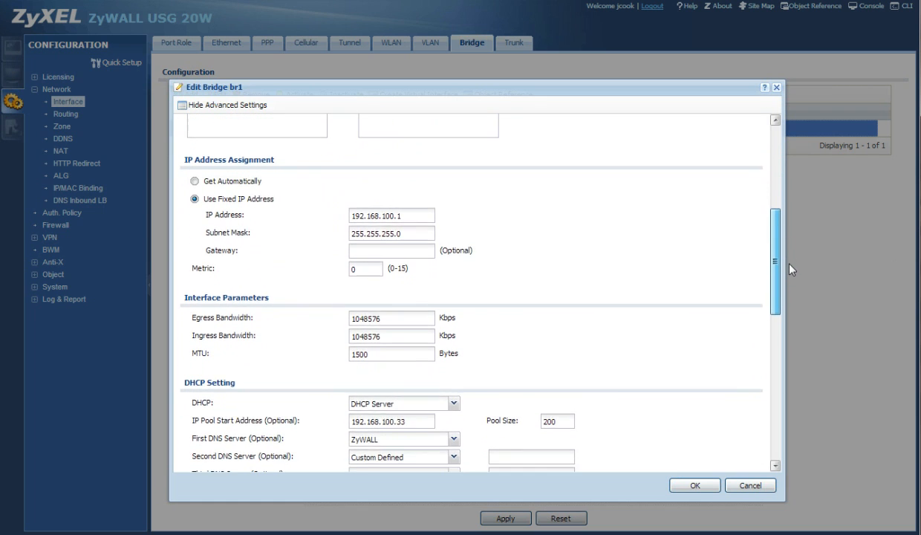
scroll("down", 3)
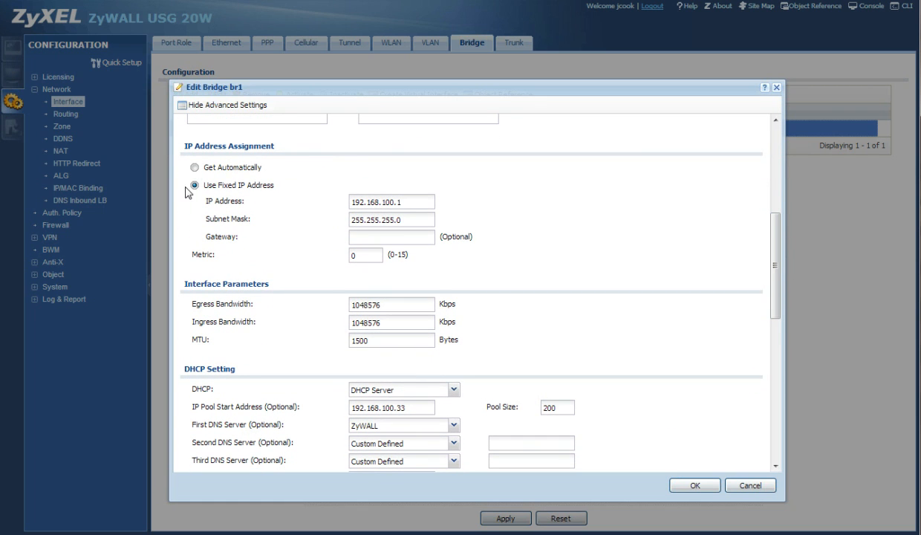
mouse_move(323, 248)
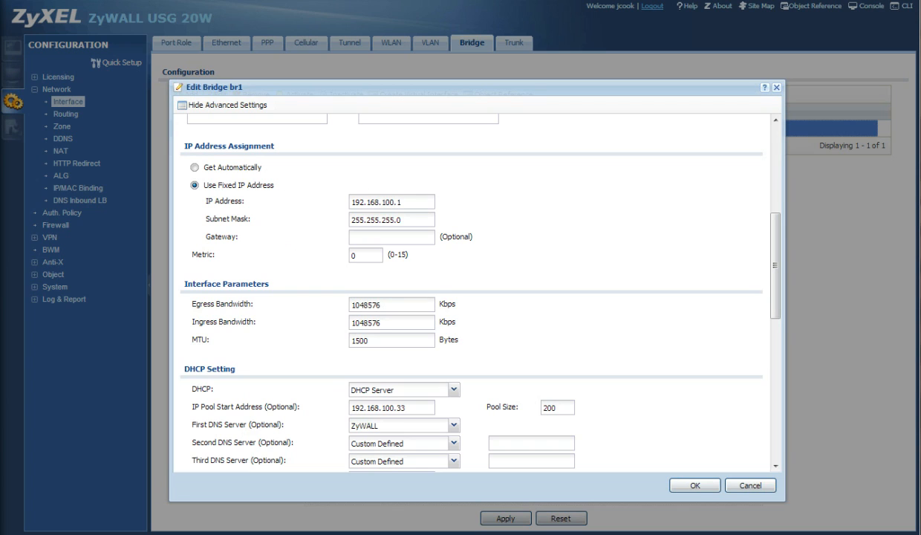
mouse_move(658, 311)
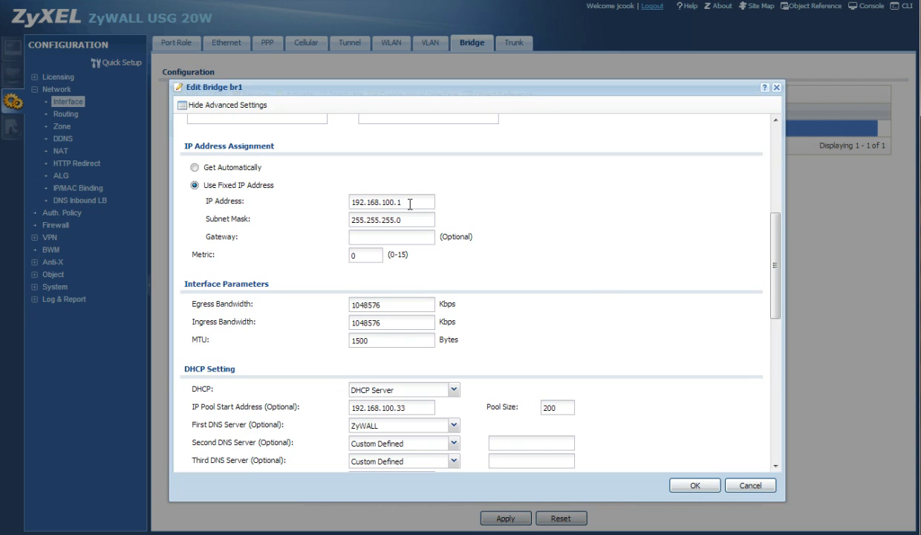
mouse_move(290, 236)
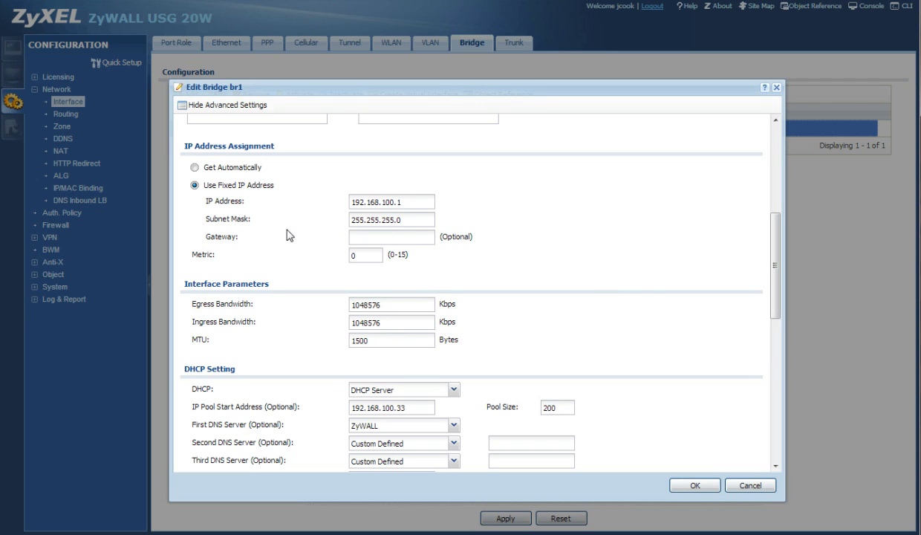
mouse_move(546, 272)
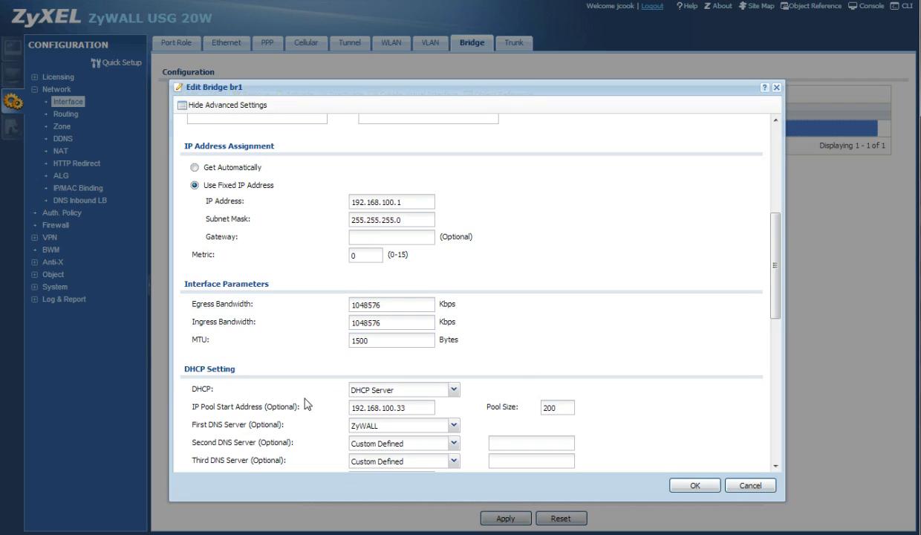
left_click(392, 304)
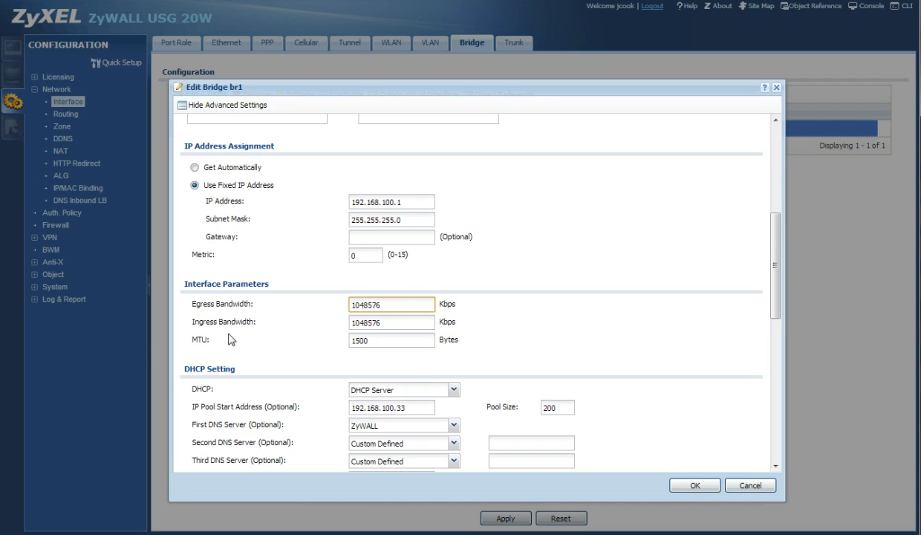
scroll("down", 3)
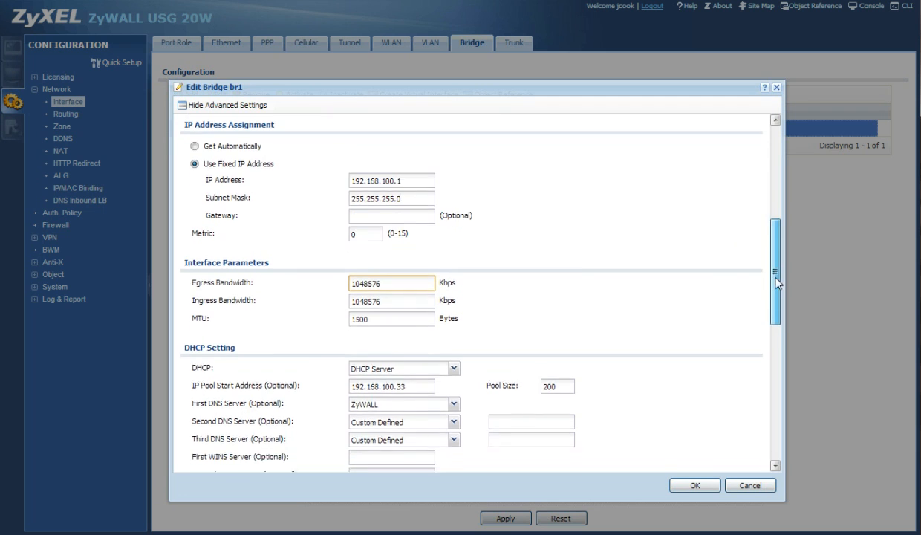
scroll("down", 3)
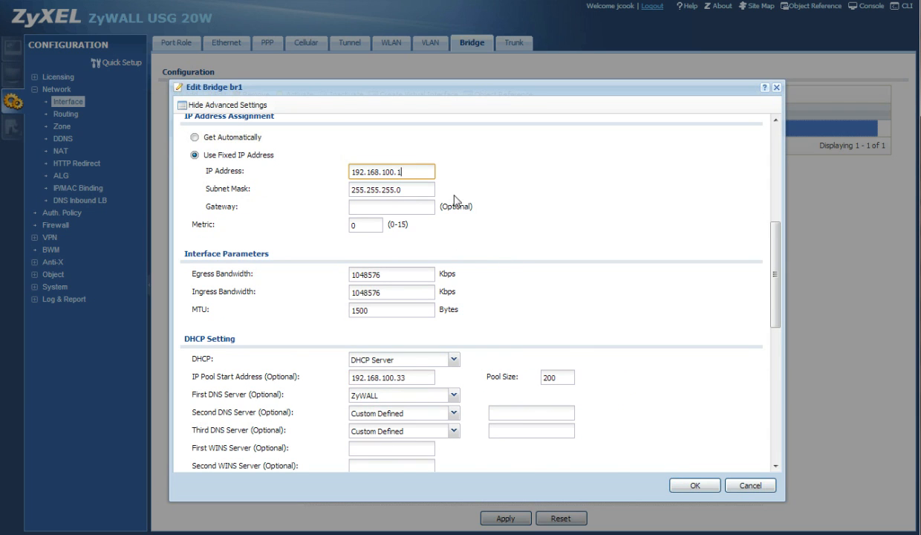
Review br1's DHCP Setting and Connectivity Check sections, then confirm the bridge with OK
scroll("down", 3)
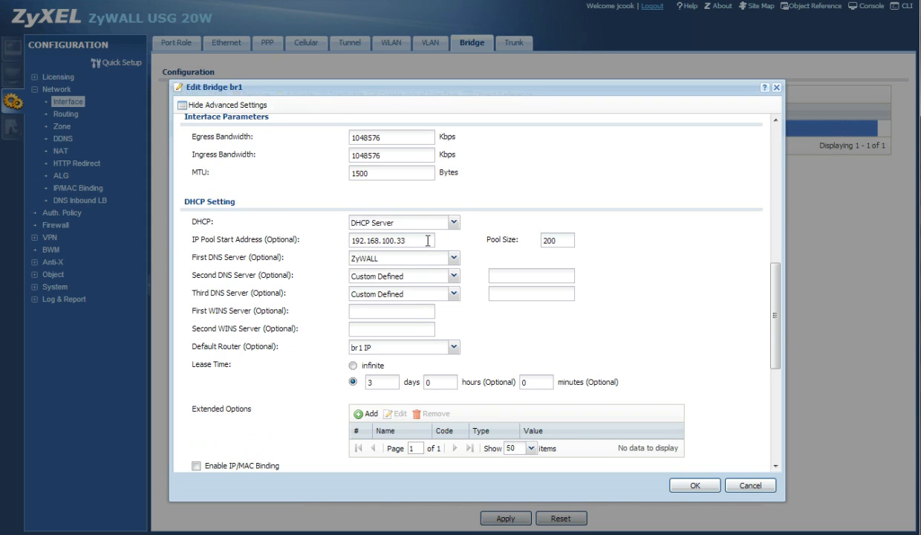
mouse_move(511, 342)
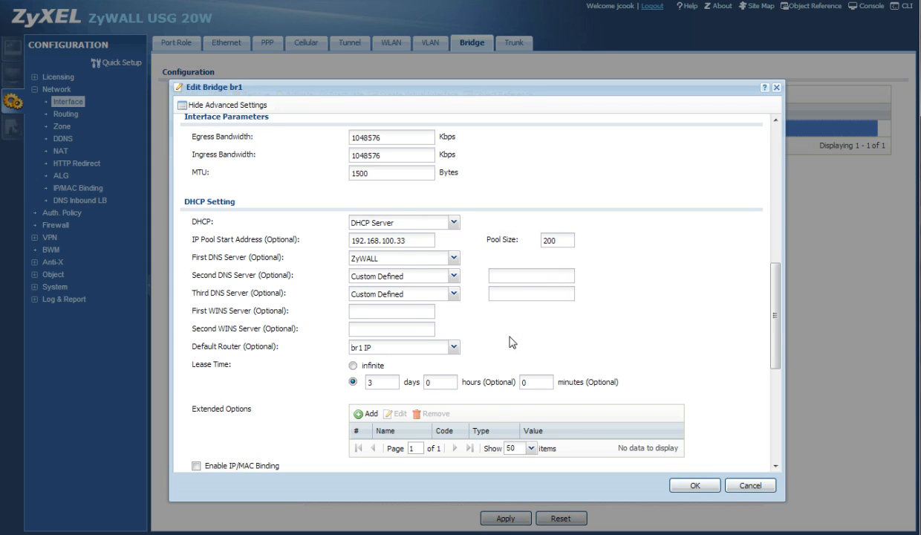
mouse_move(343, 269)
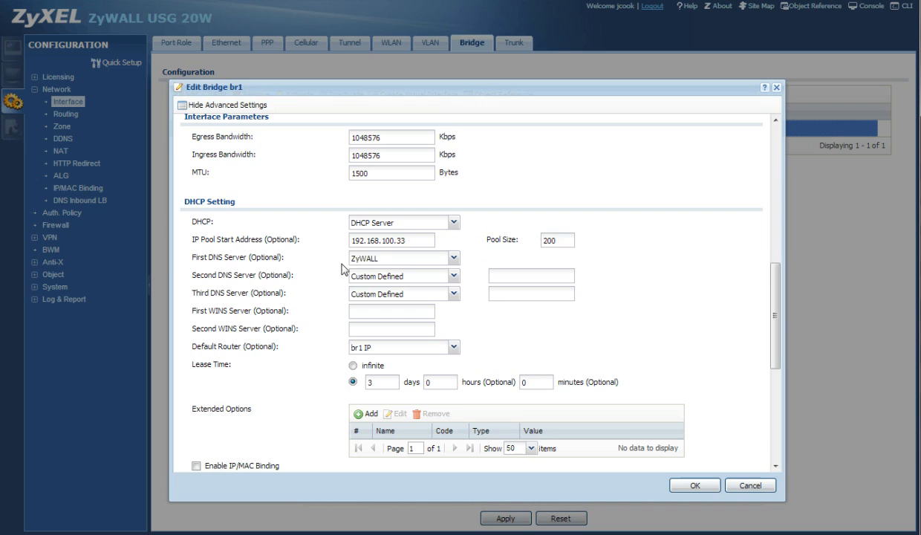
mouse_move(246, 265)
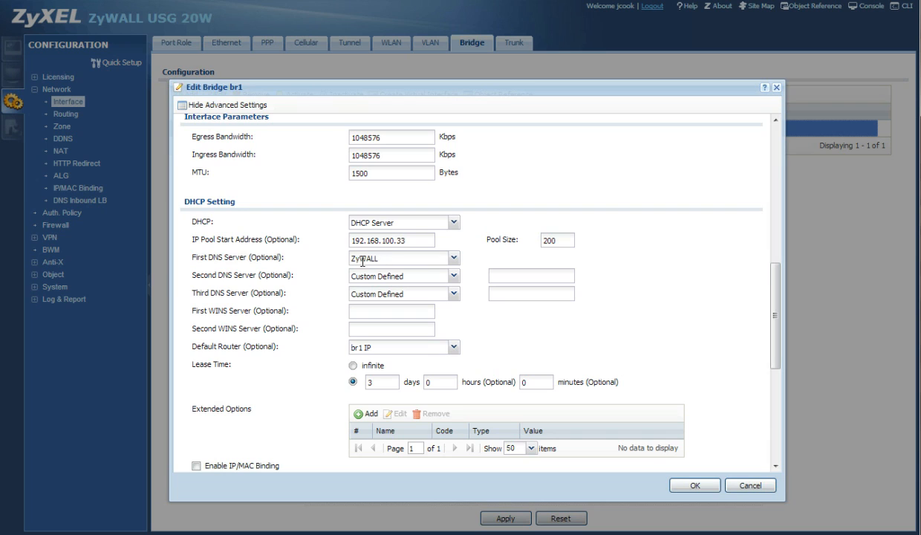
mouse_move(484, 269)
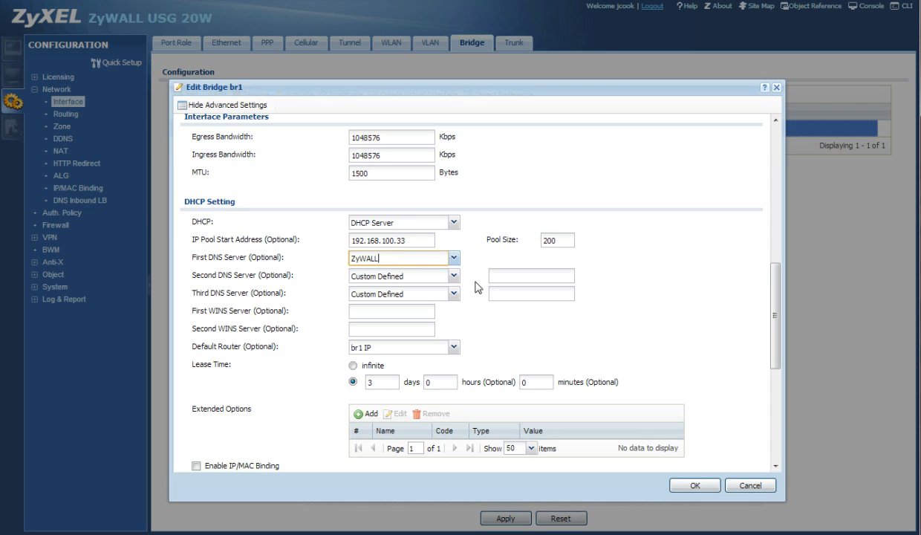
scroll("down", 3)
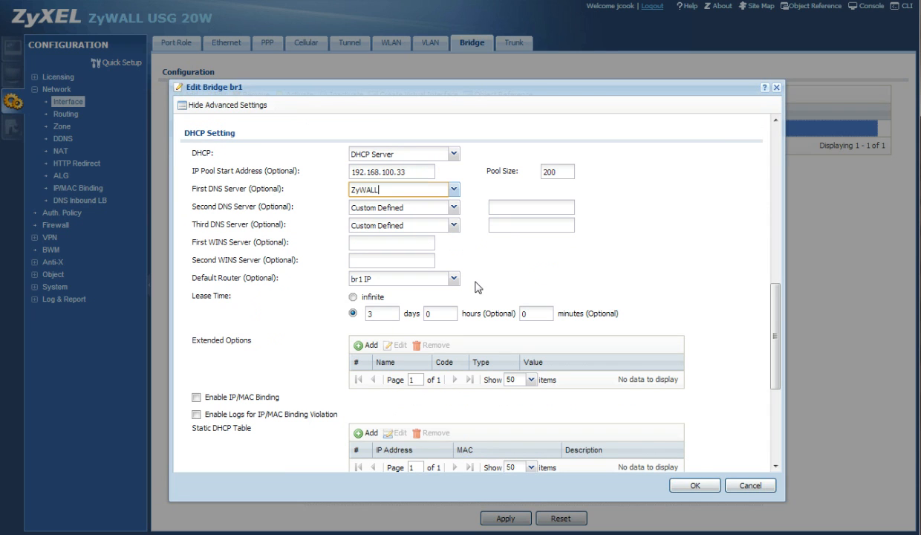
mouse_move(501, 294)
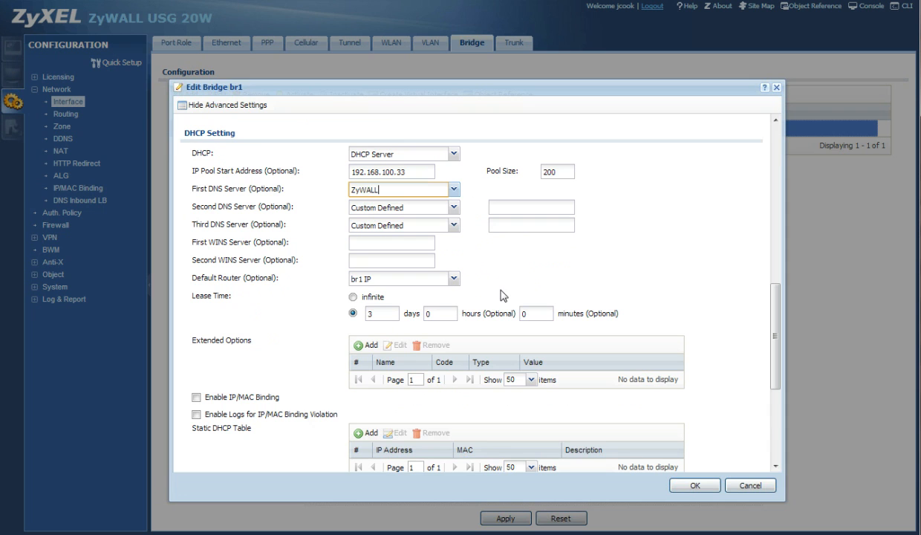
scroll("down", 3)
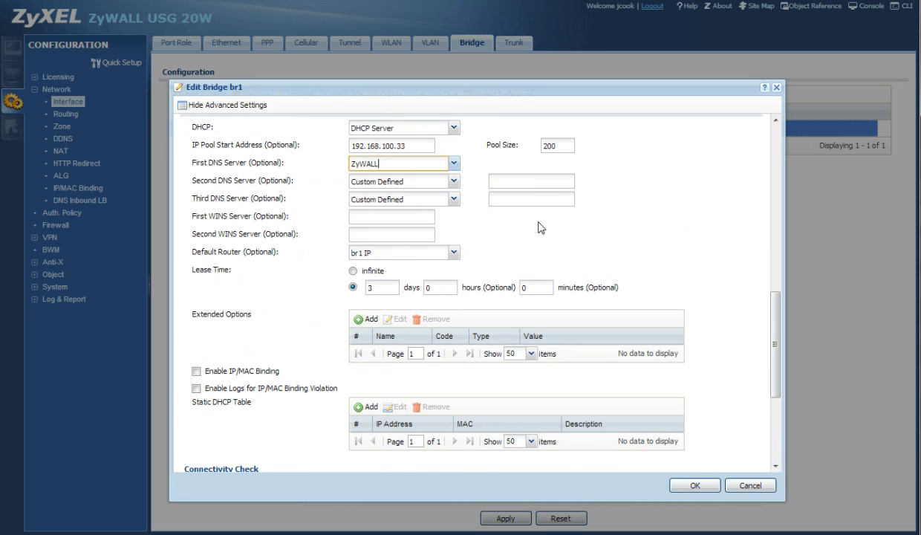
scroll("down", 3)
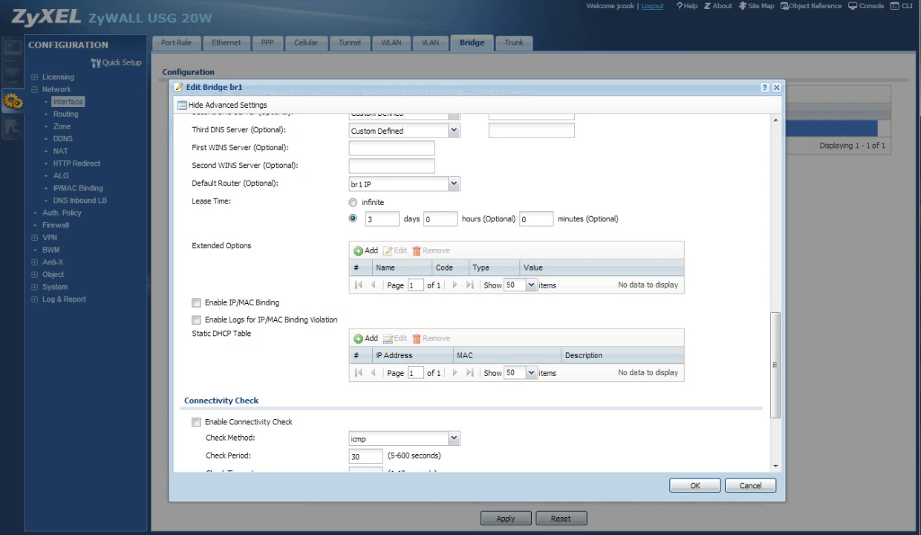
scroll("down", 3)
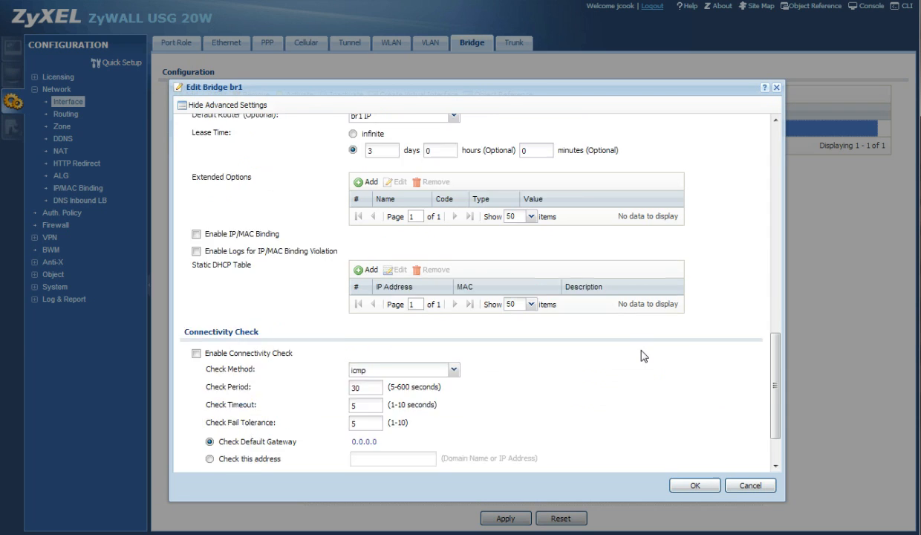
scroll("down", 3)
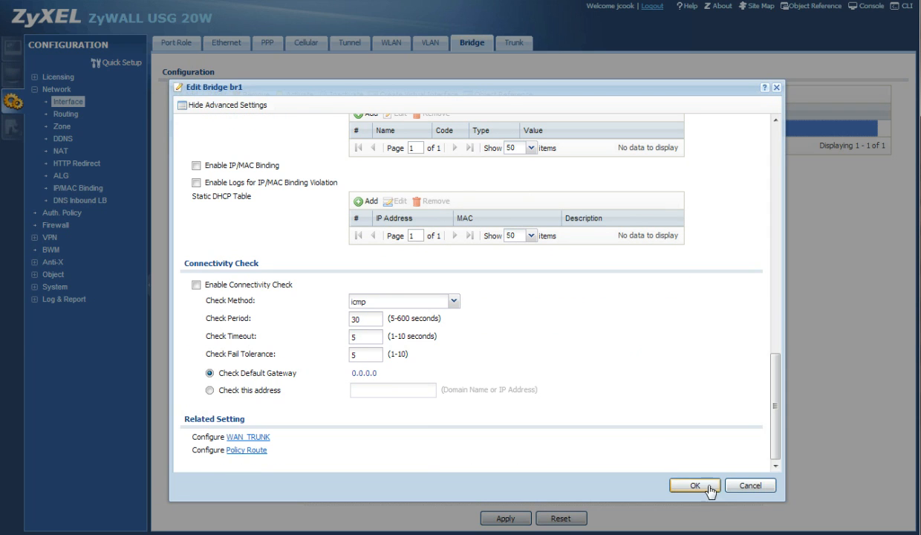
left_click(695, 485)
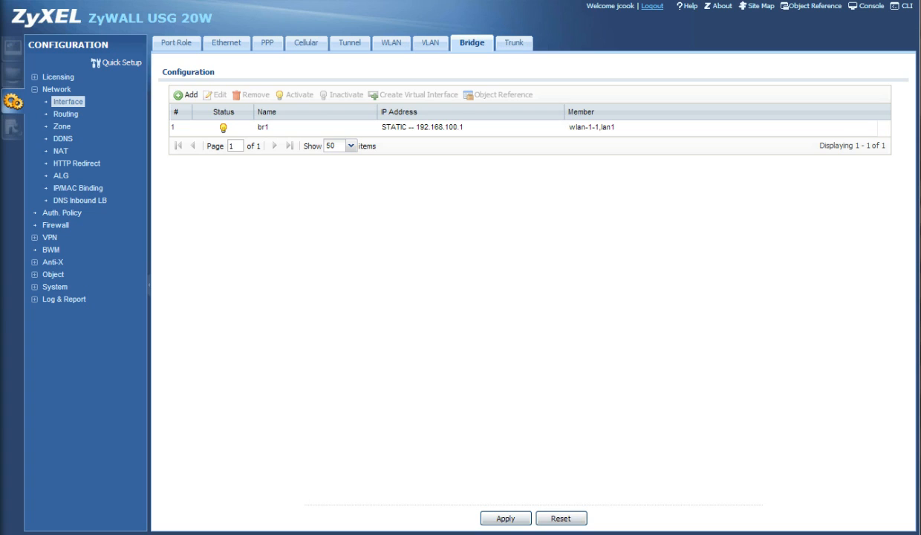
mouse_move(492, 145)
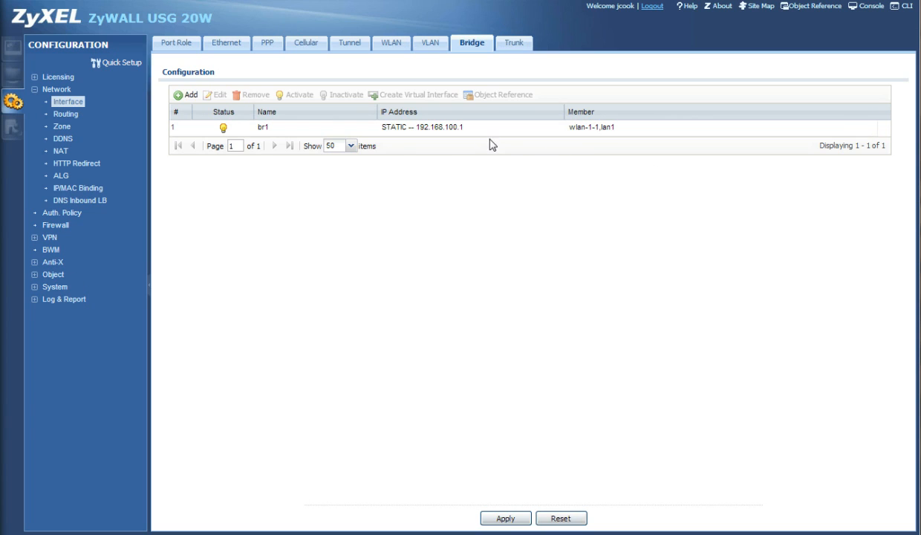
mouse_move(568, 150)
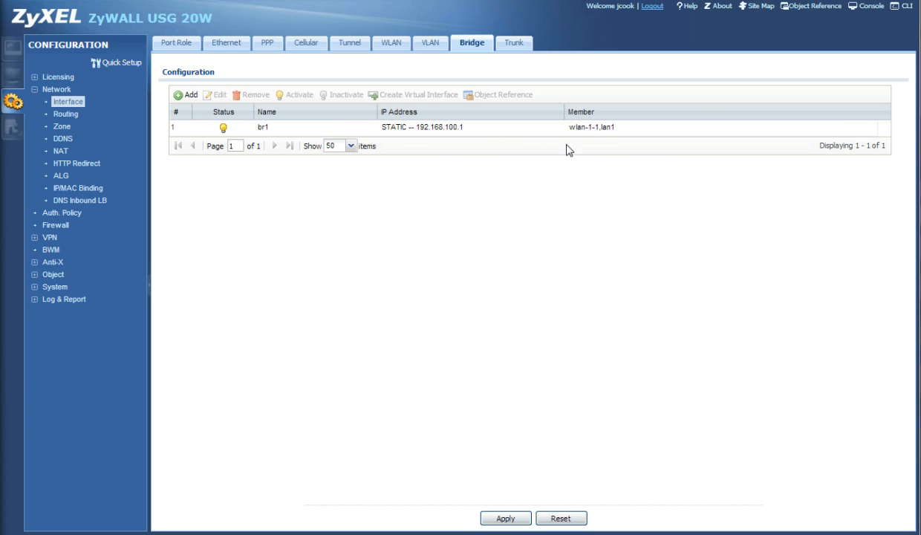
mouse_move(872, 453)
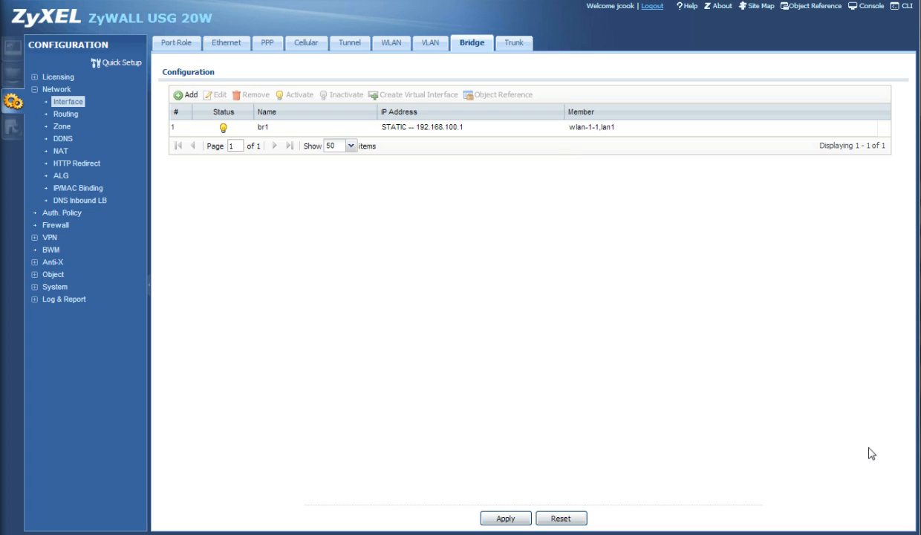
mouse_move(35, 409)
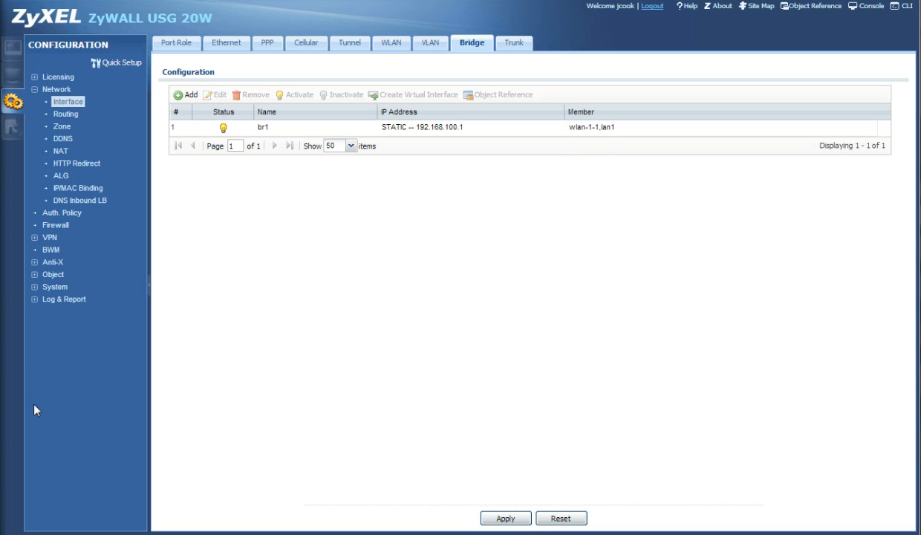
mouse_move(272, 168)
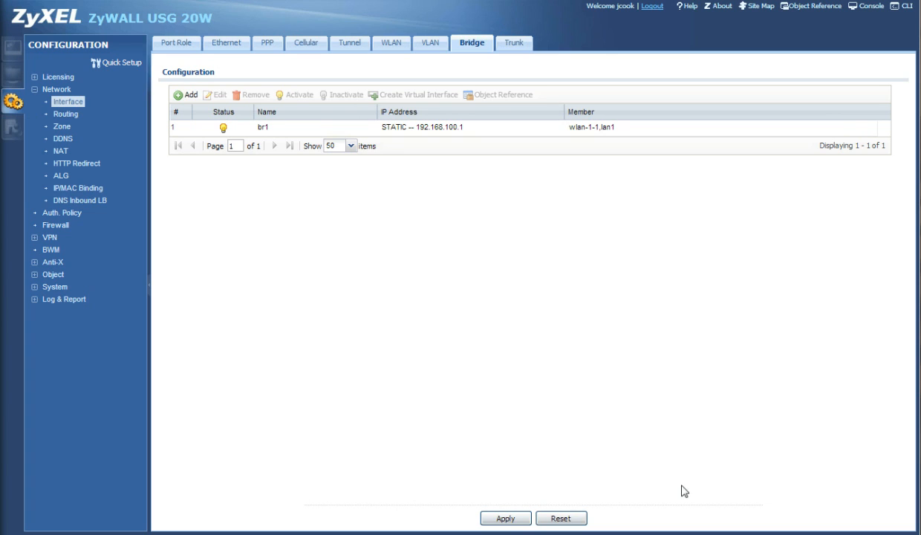
mouse_move(443, 232)
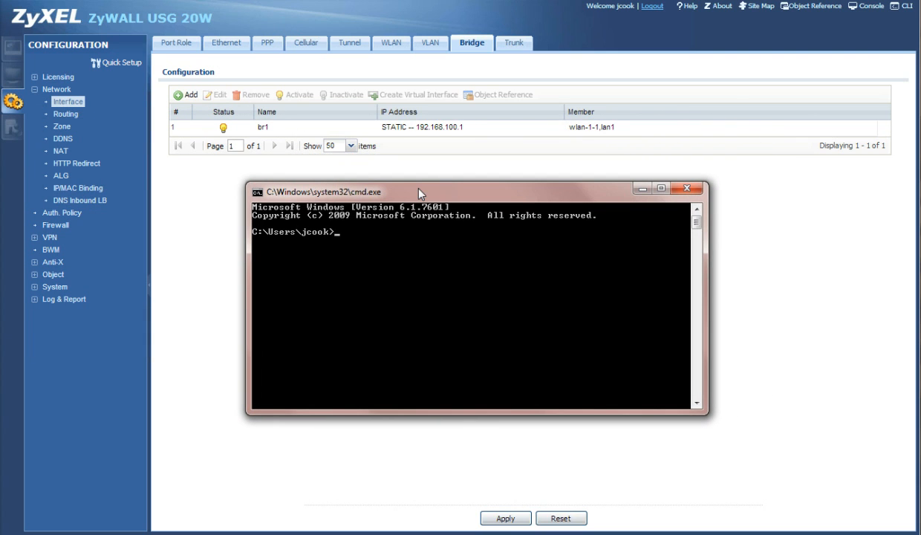
Run ipconfig /all, abandoning the release and renew variants first typed
type("ipc")
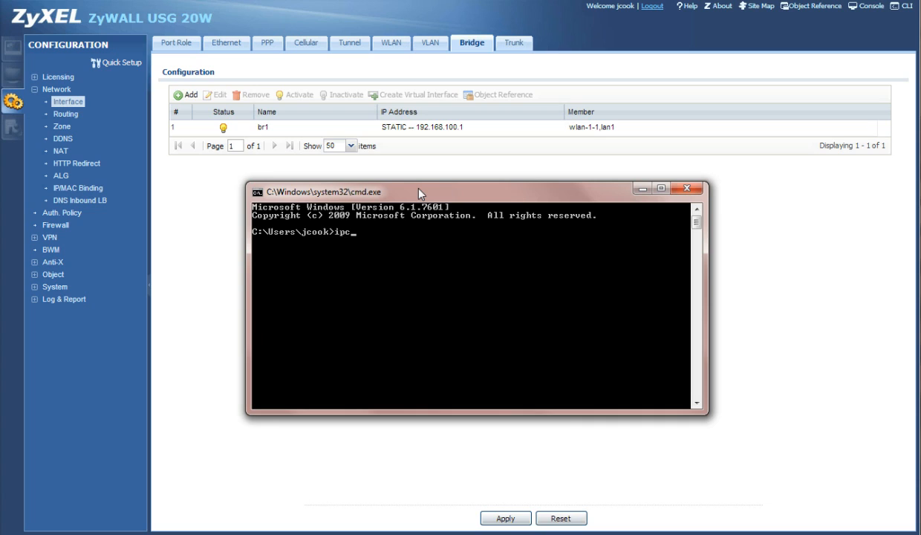
type("onfig")
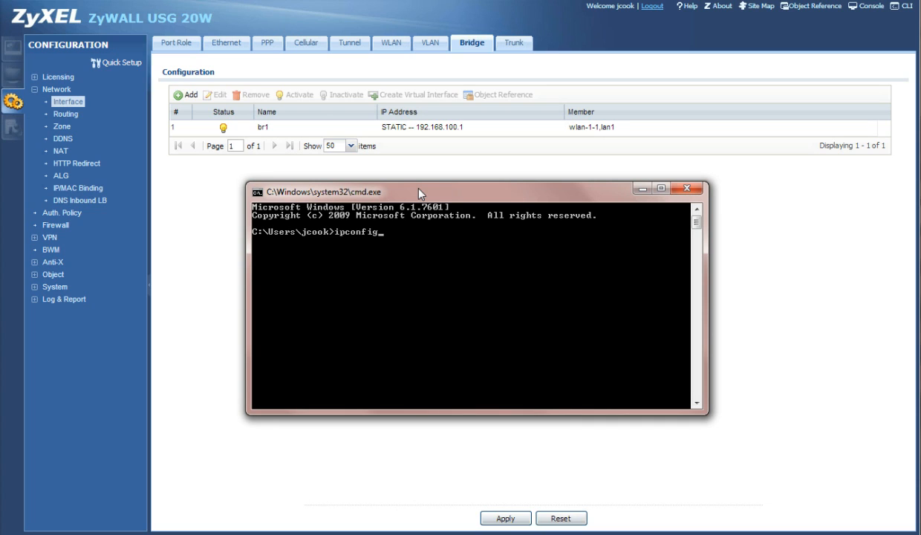
type("/r")
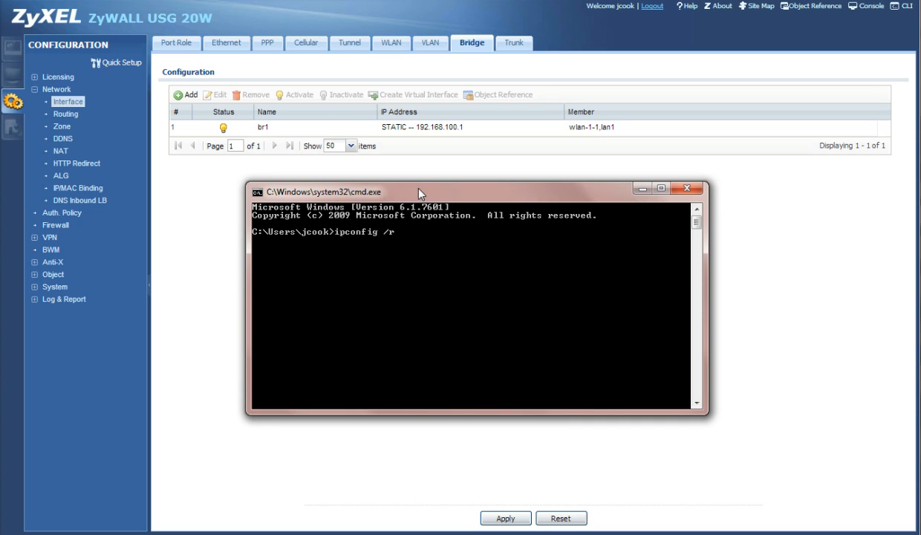
type("elease")
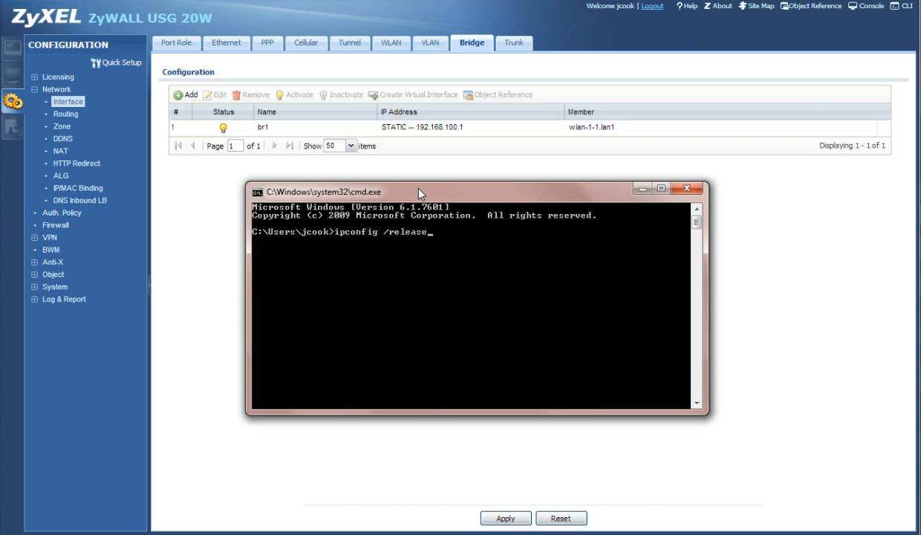
key("BackSpace")
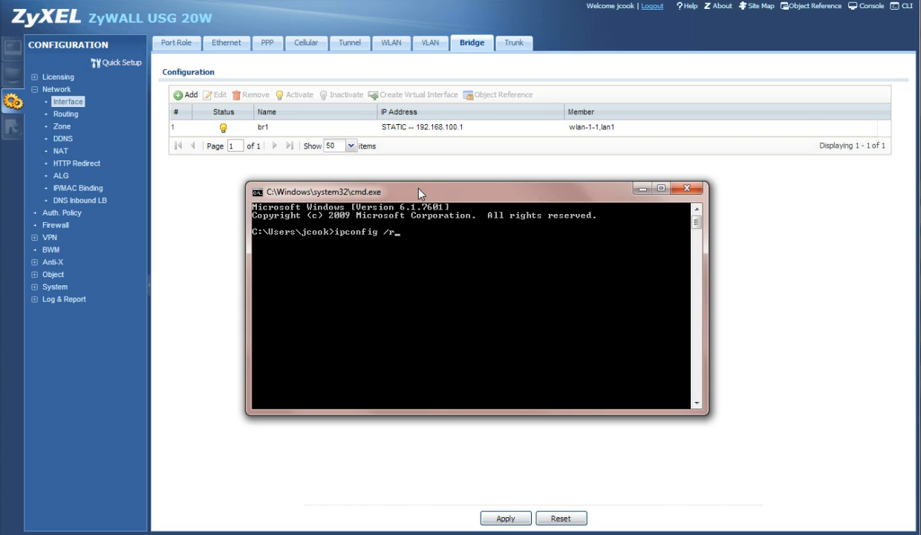
type("enew")
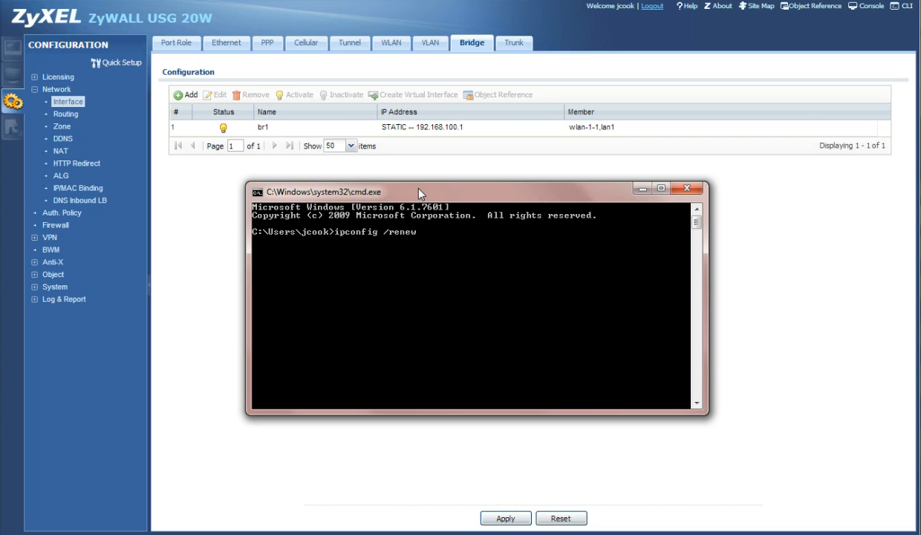
mouse_move(457, 271)
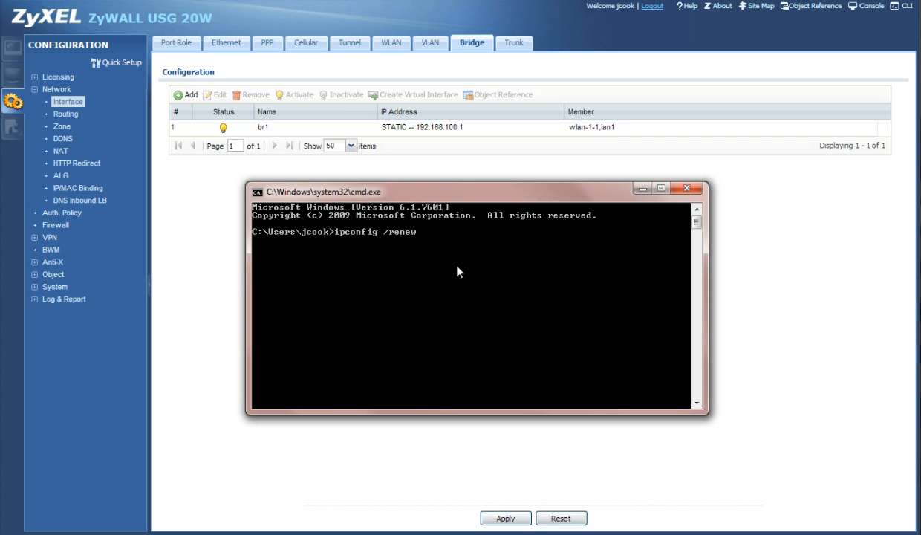
mouse_move(484, 289)
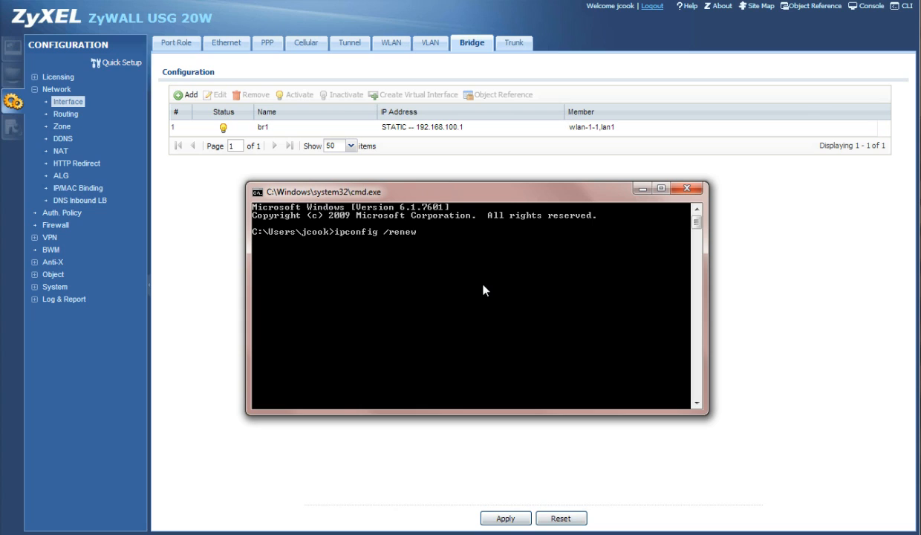
key("BackSpace")
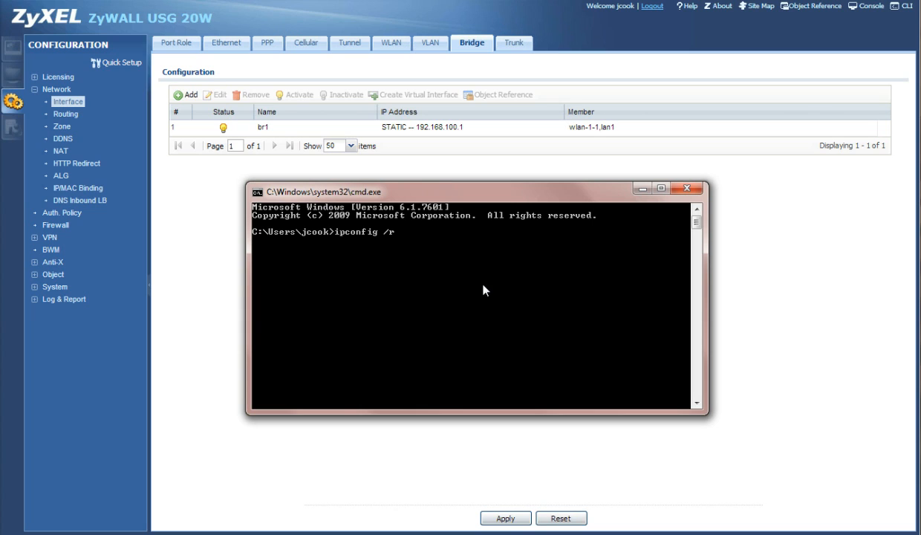
type("r")
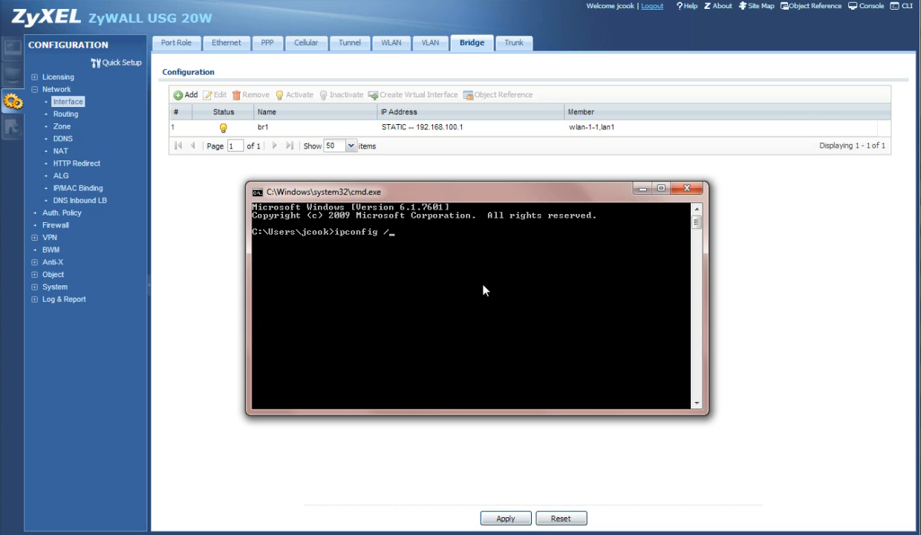
type("all")
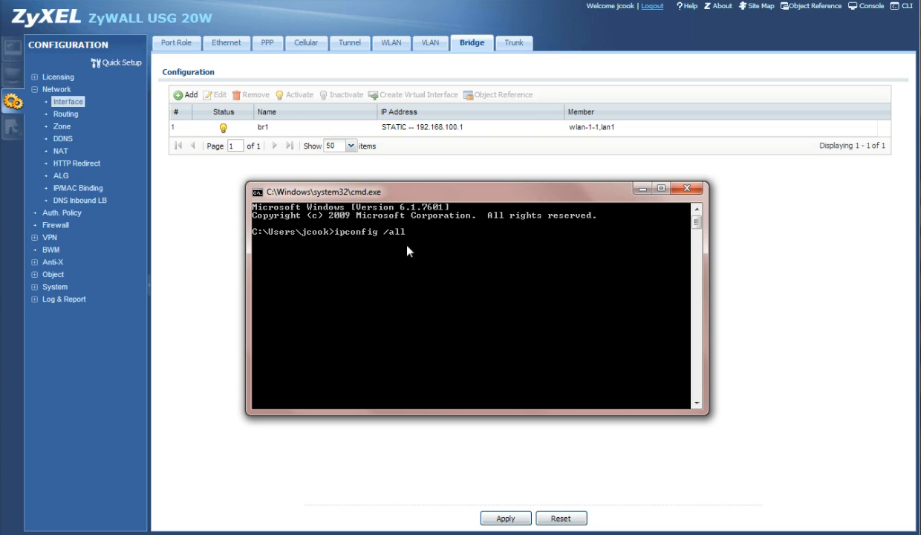
key("enter")
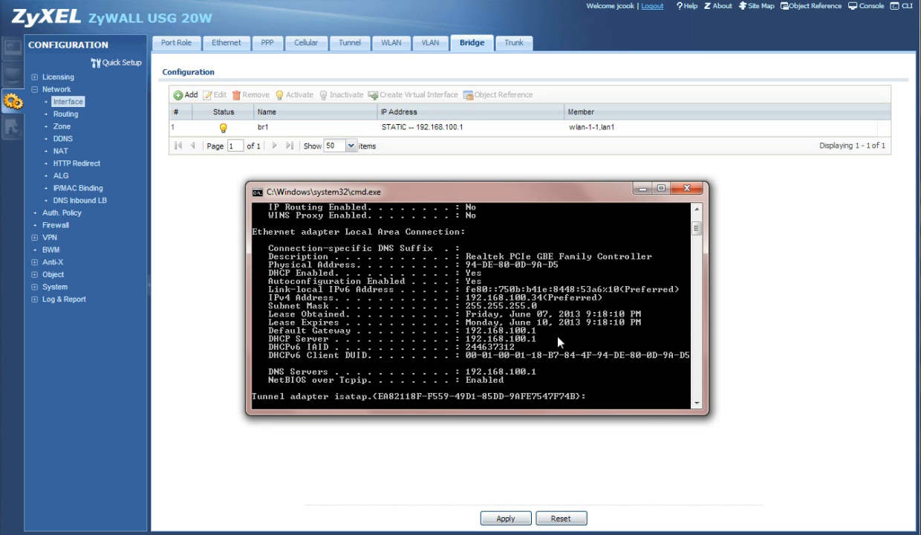
mouse_move(469, 336)
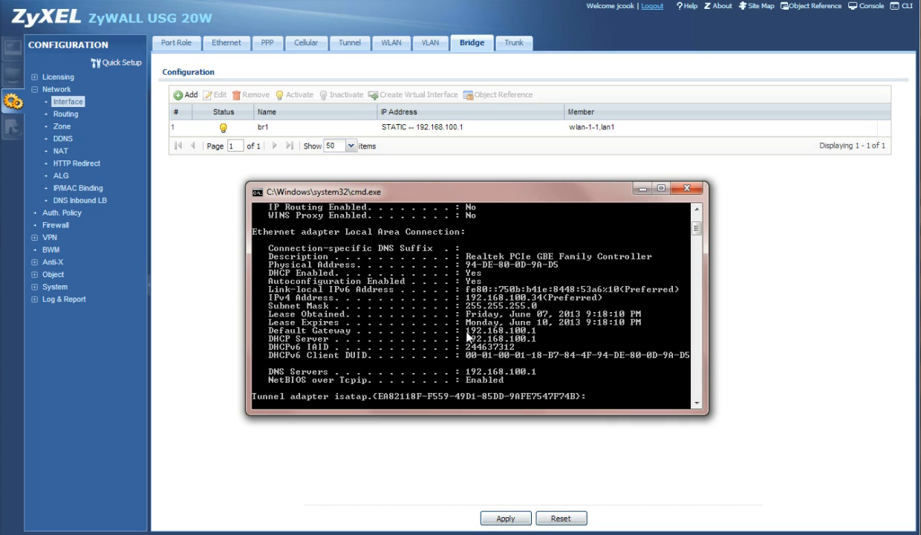
mouse_move(503, 340)
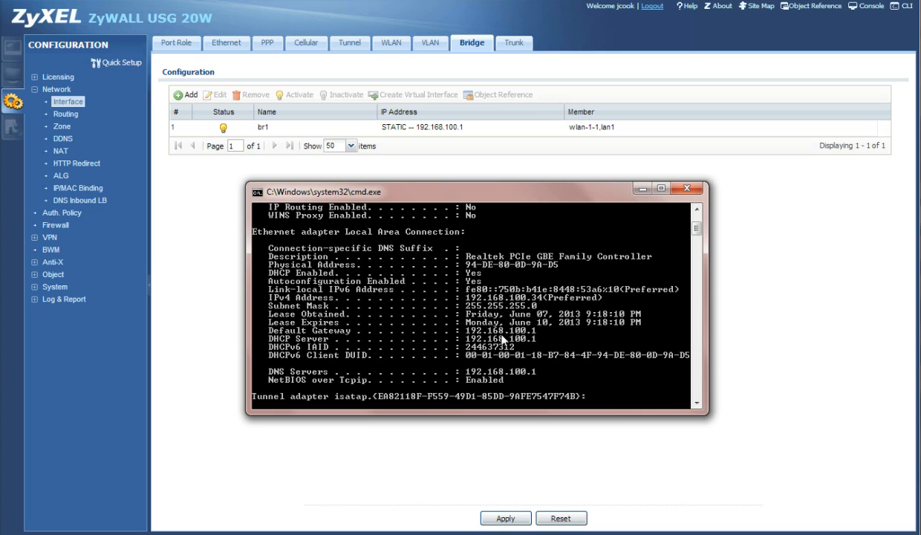
mouse_move(523, 343)
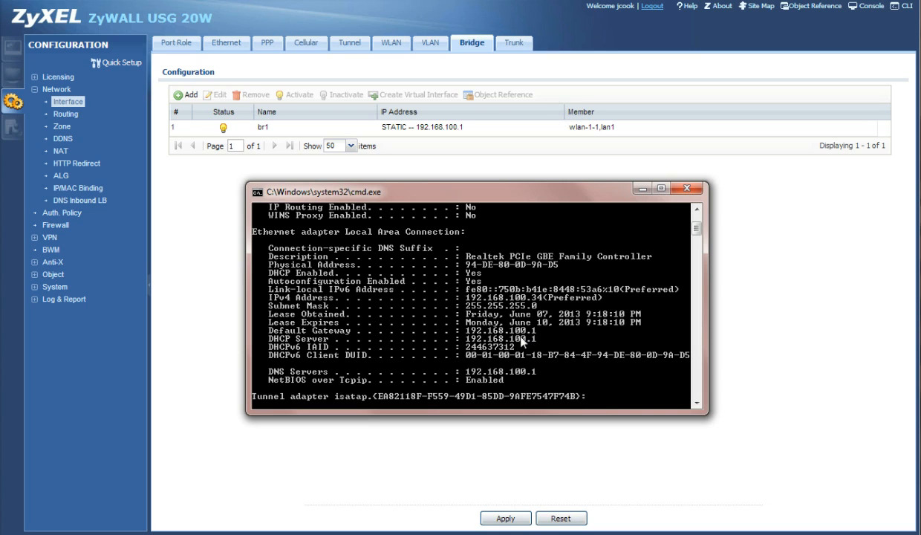
mouse_move(524, 342)
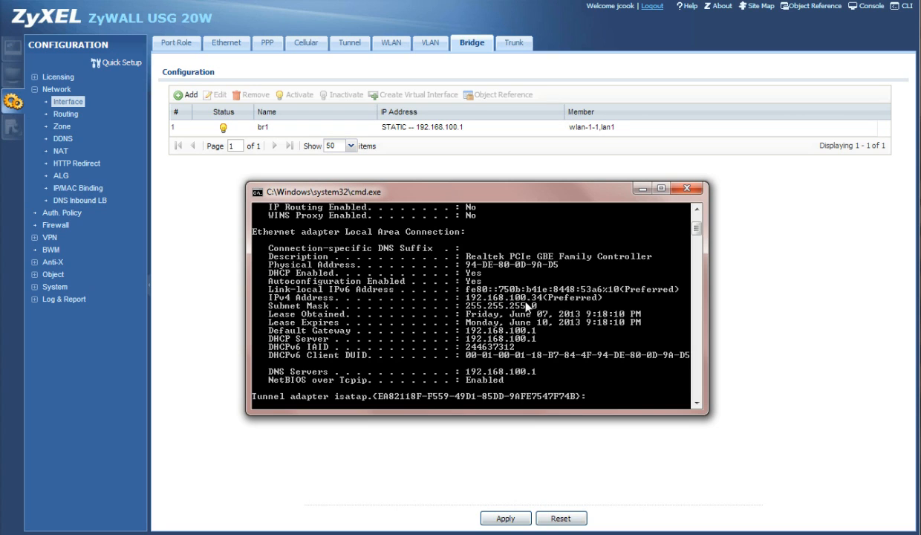
Close the Command Prompt after confirming the 192.168.100.34 lease from 192.168.100.1
left_click(685, 187)
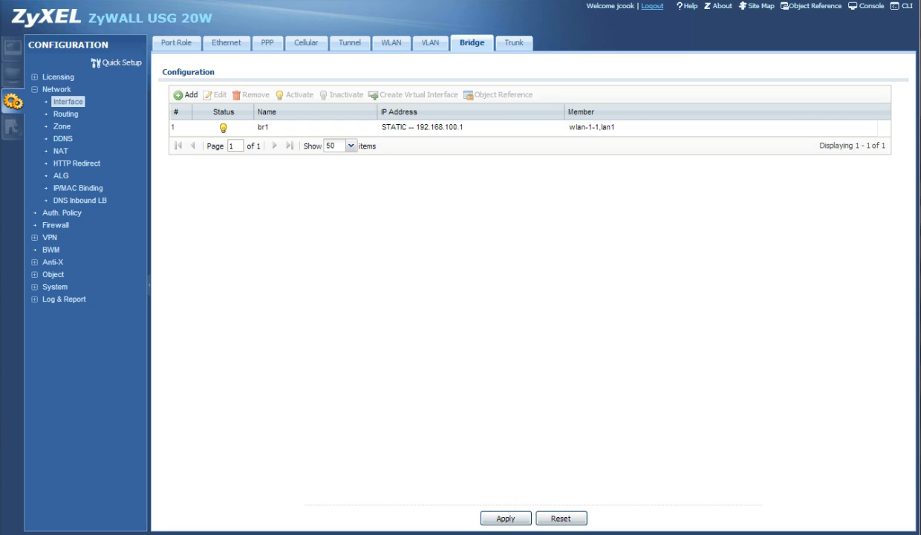
mouse_move(757, 257)
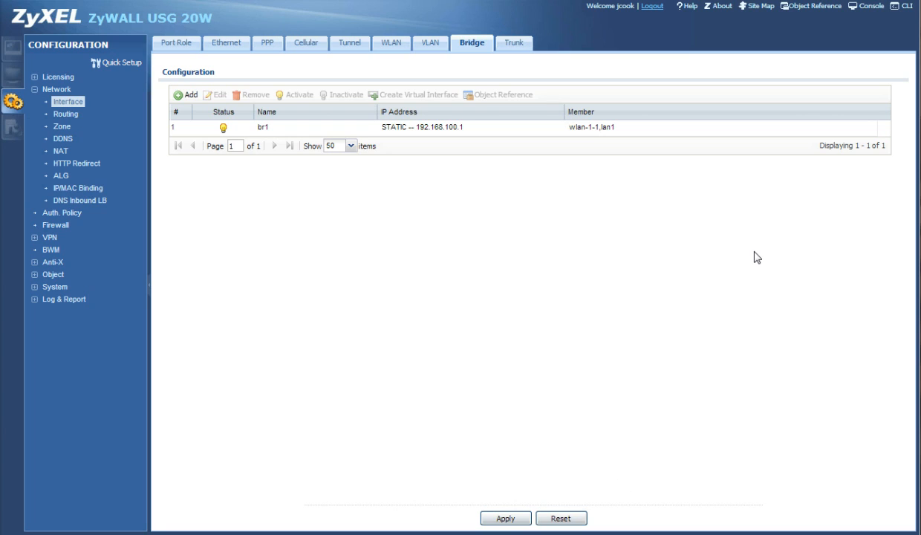
mouse_move(46, 282)
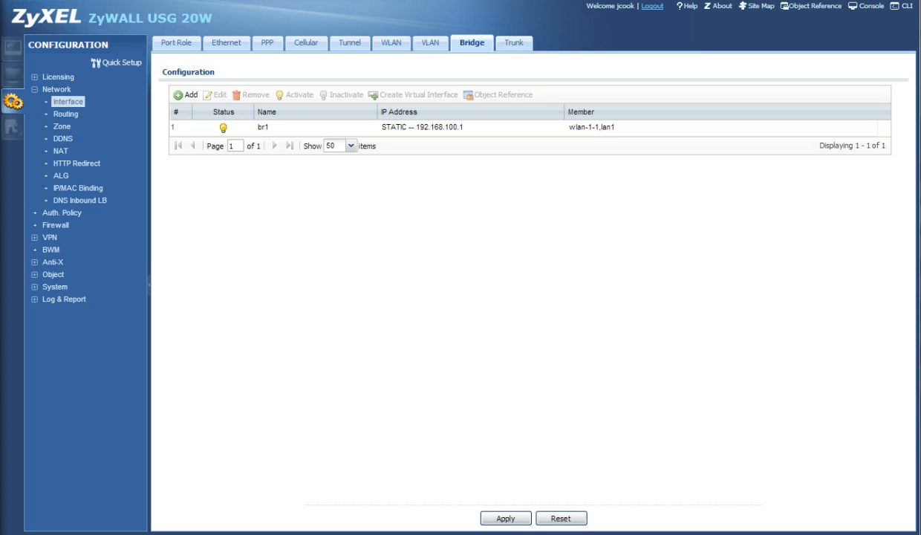
mouse_move(143, 208)
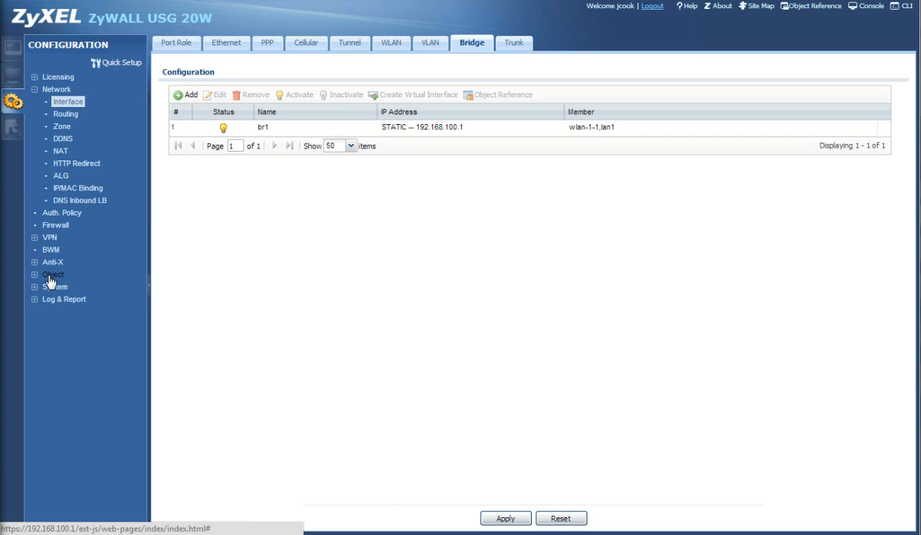
Go to Object > Address and start adding an address object
left_click(53, 274)
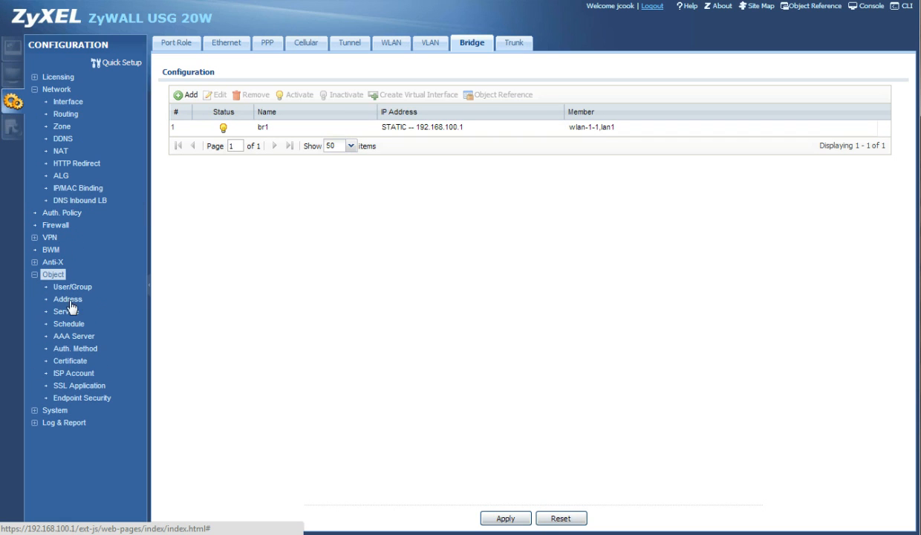
left_click(68, 299)
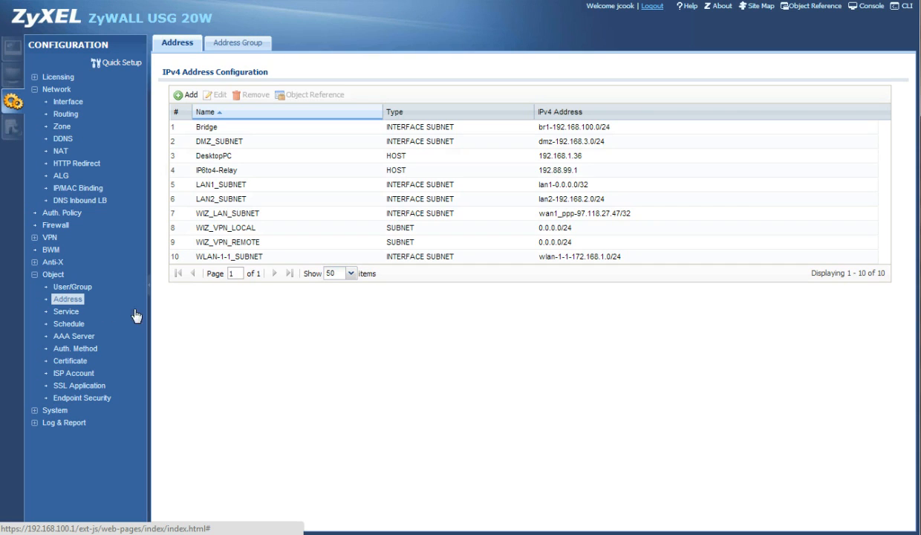
mouse_move(185, 94)
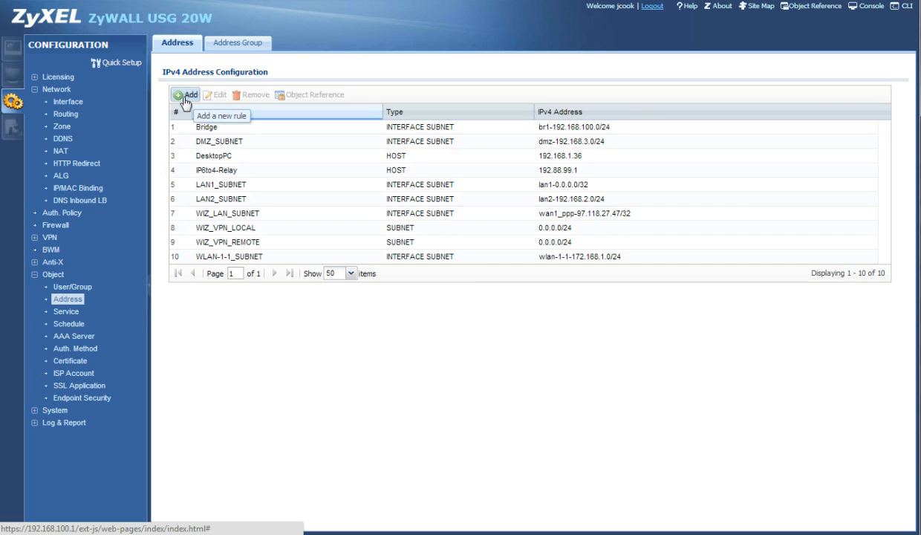
left_click(187, 95)
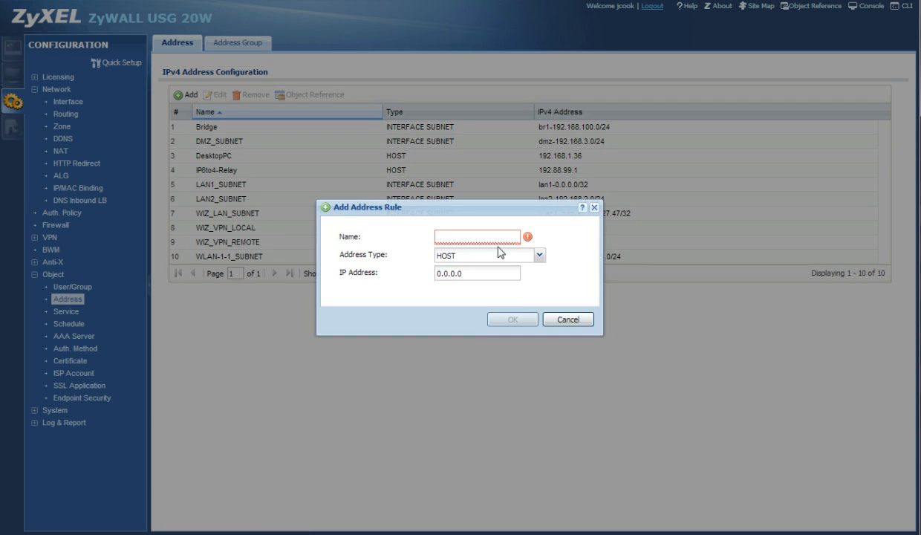
Save address object 'Bridge' as an INTERFACE SUBNET on br1
left_click(478, 236)
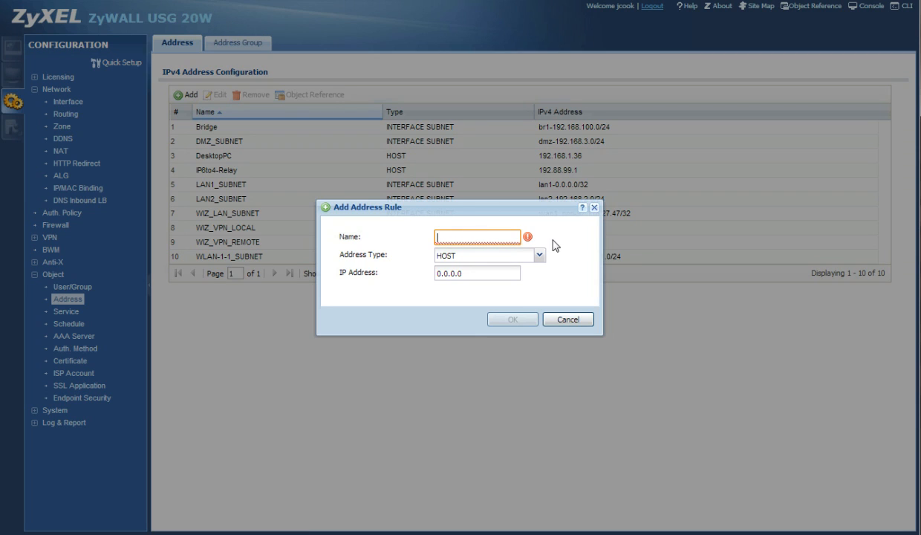
type("Bridge")
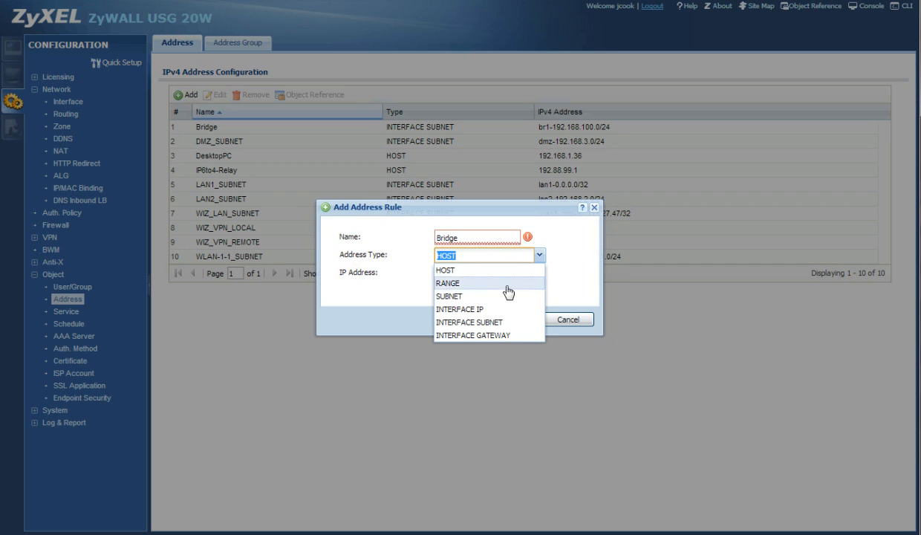
mouse_move(467, 321)
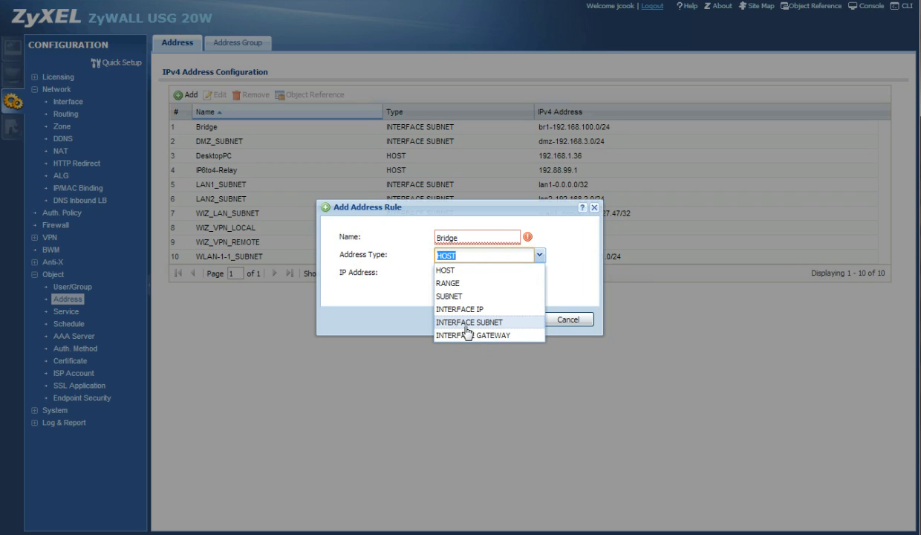
left_click(469, 322)
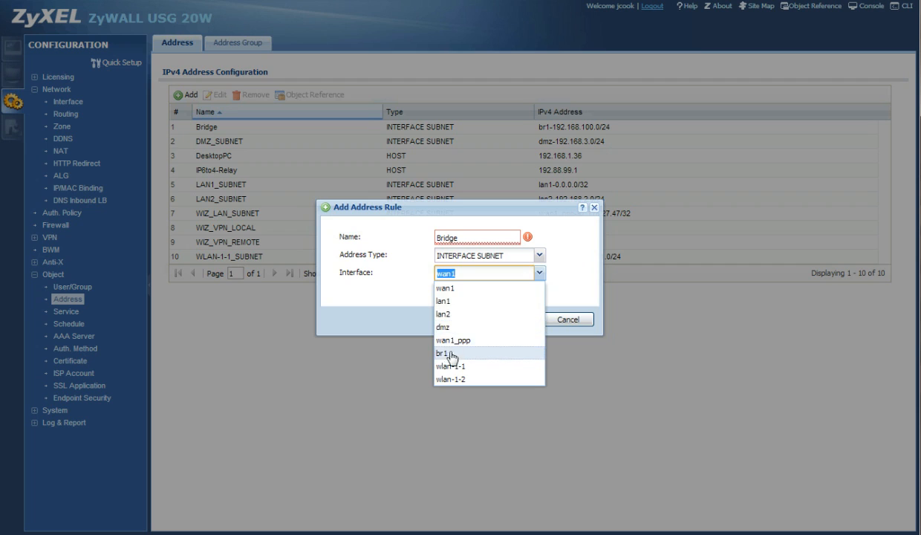
left_click(446, 352)
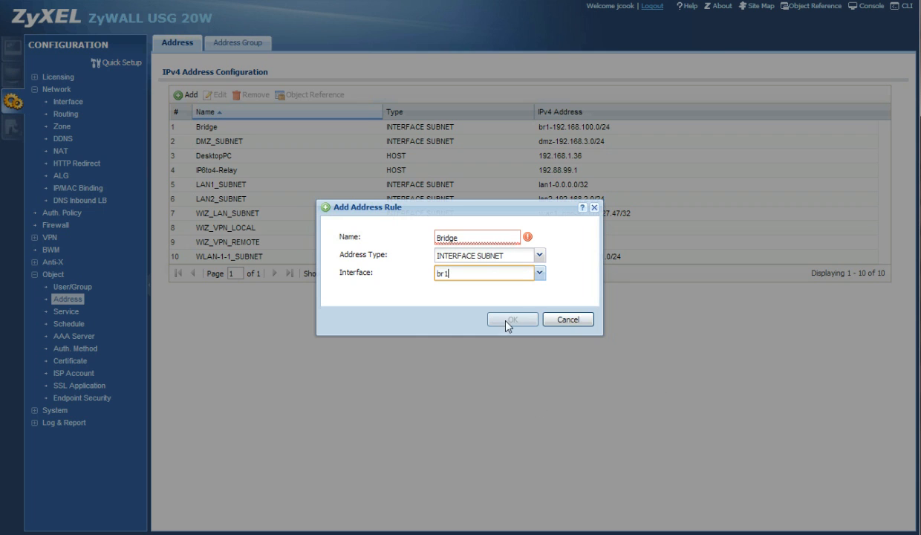
left_click(511, 319)
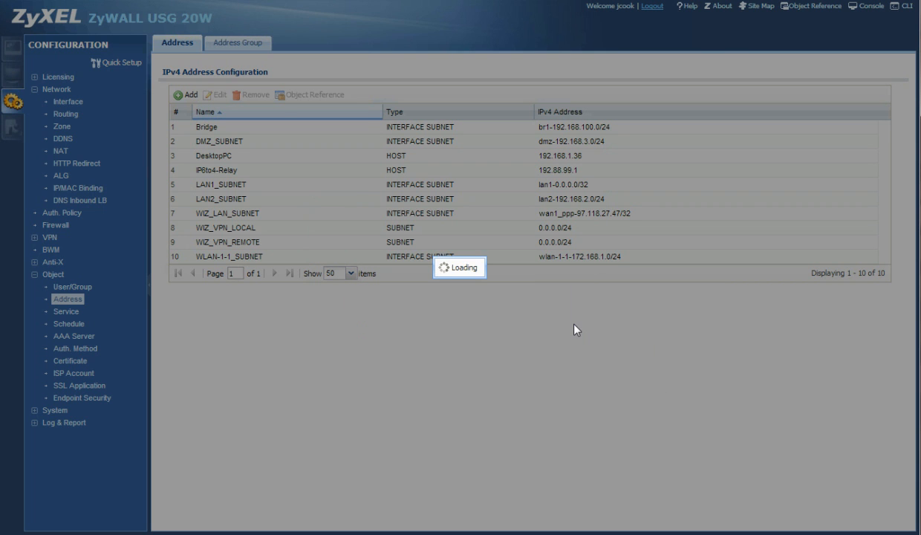
left_click(206, 127)
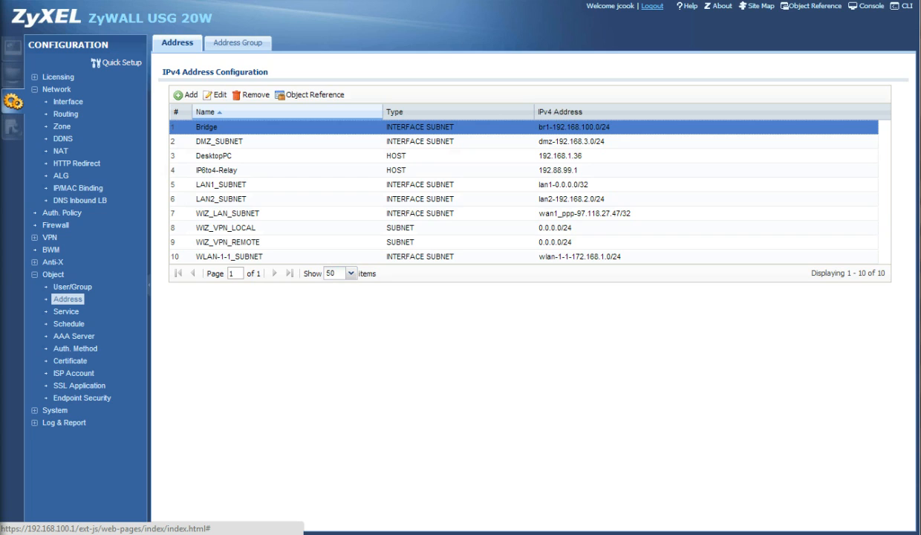
mouse_move(105, 107)
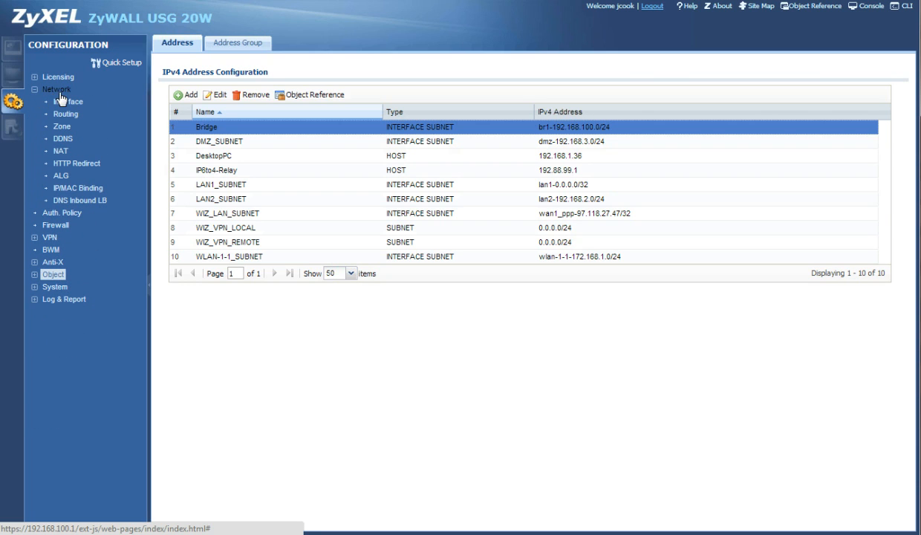
mouse_move(65, 113)
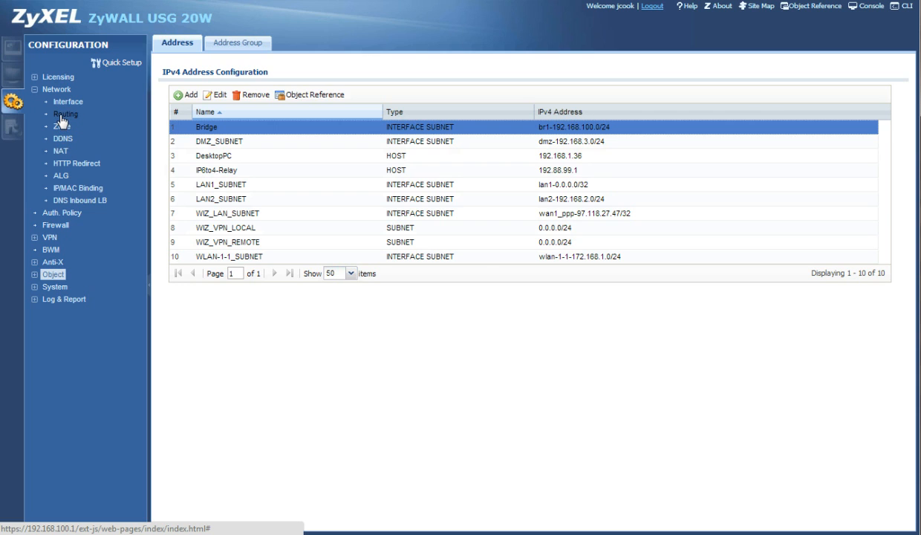
Go to Network > Routing and start a new rule on the Policy Route tab
left_click(66, 114)
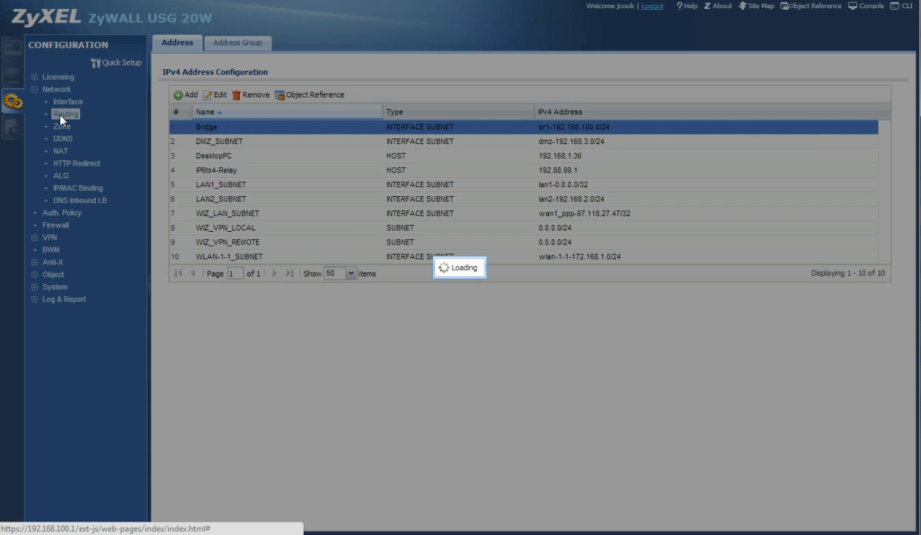
left_click(66, 113)
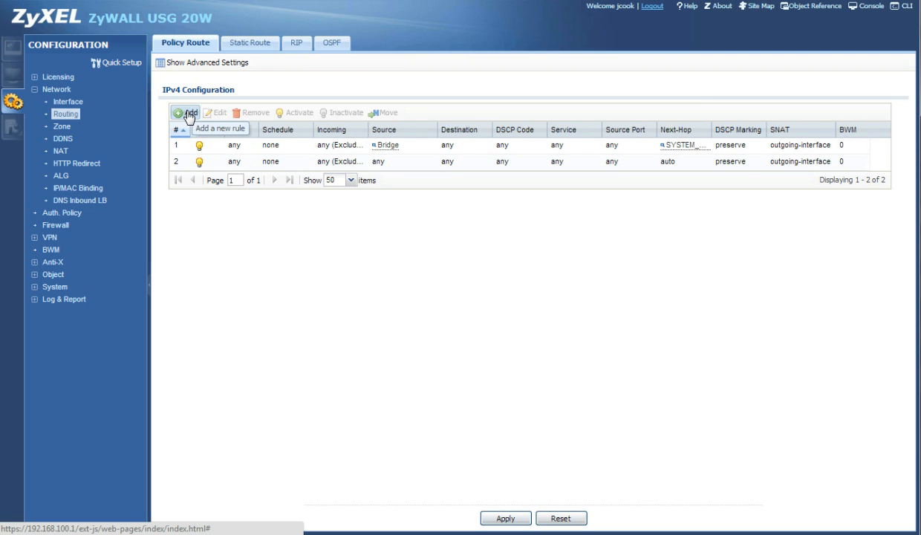
left_click(186, 112)
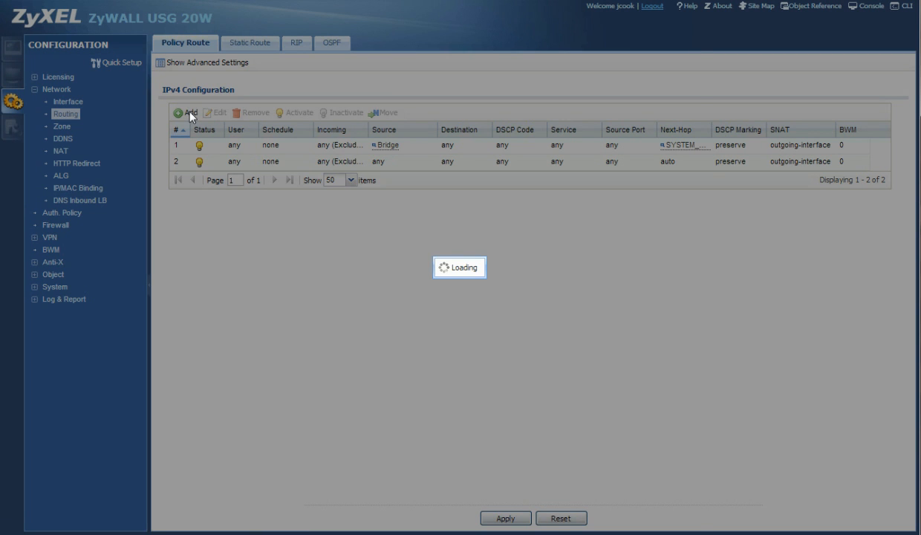
Keep the new policy route enabled and set its Source Address to Bridge
left_click(187, 112)
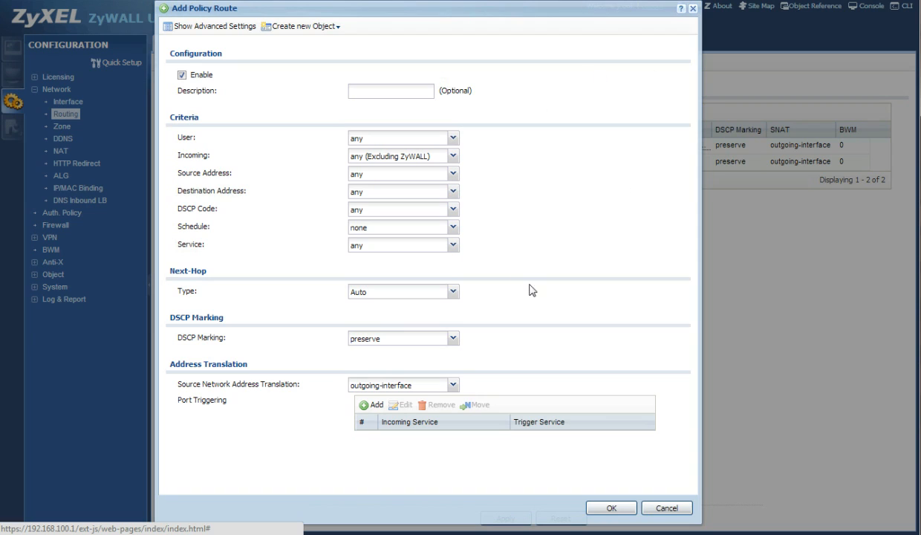
mouse_move(168, 172)
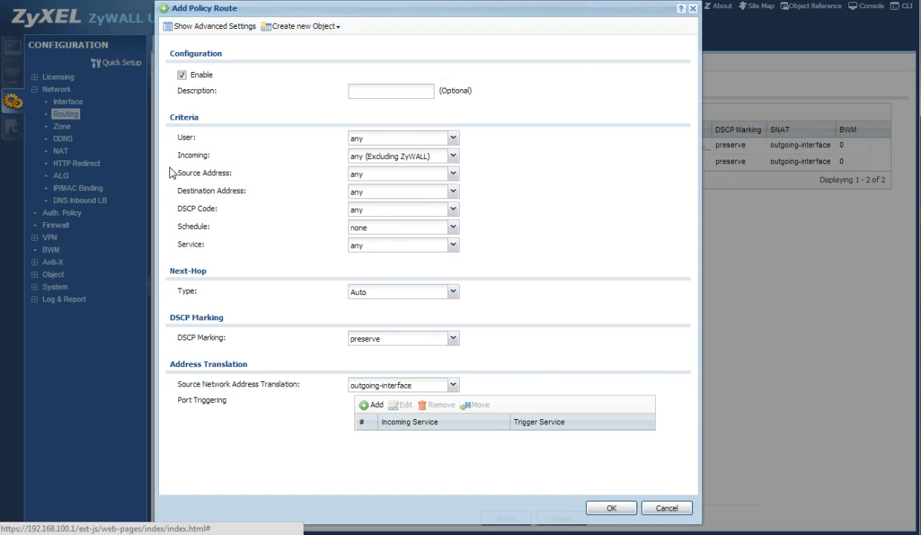
mouse_move(171, 173)
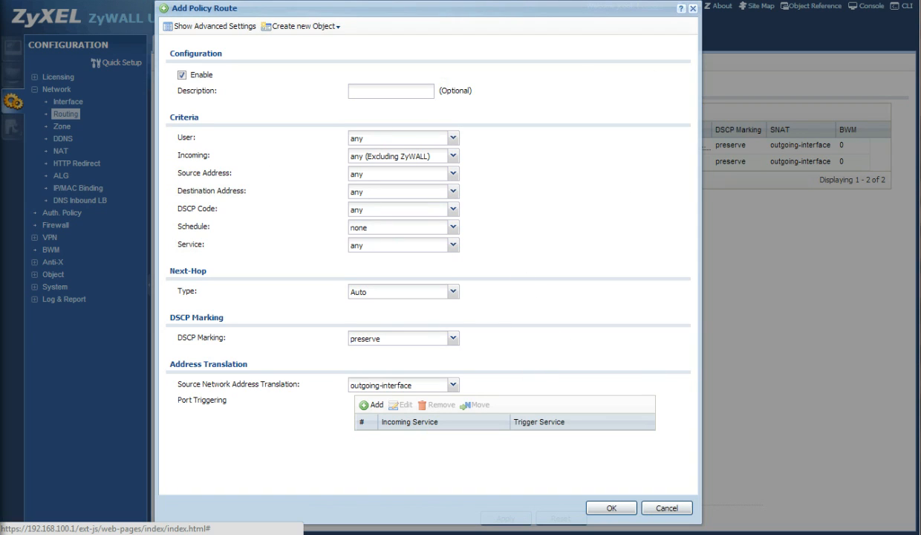
left_click(182, 74)
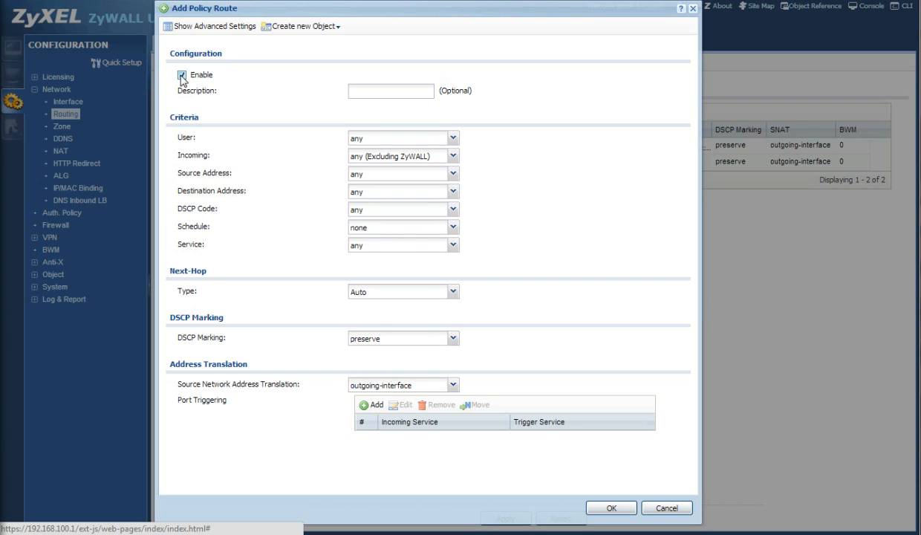
left_click(182, 74)
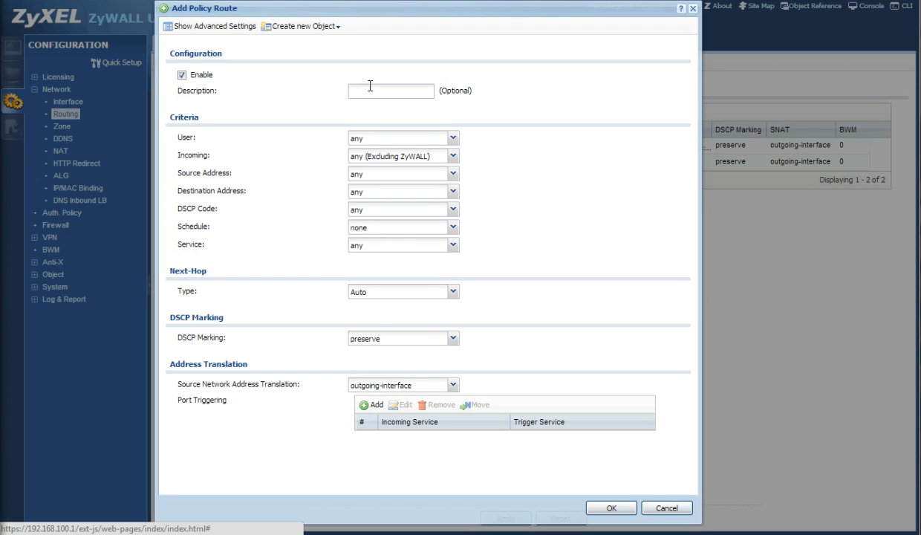
mouse_move(505, 173)
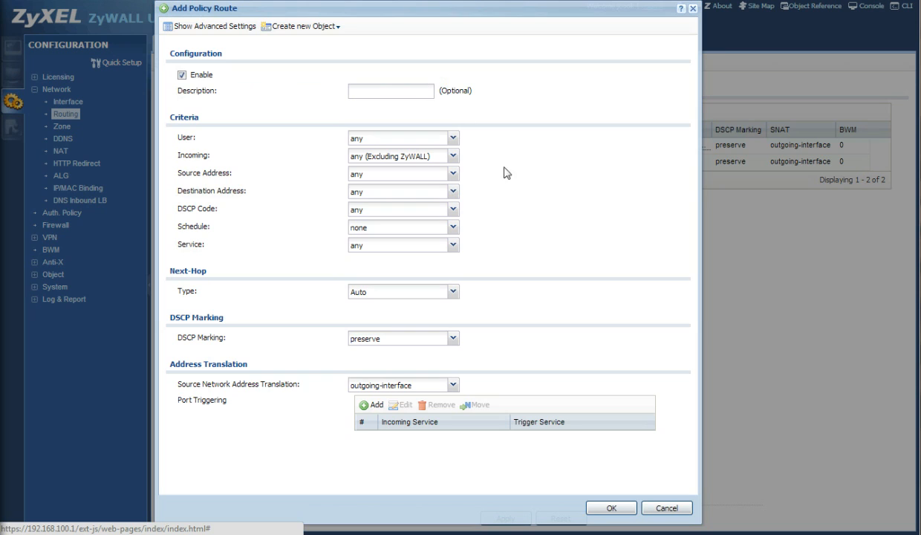
mouse_move(542, 203)
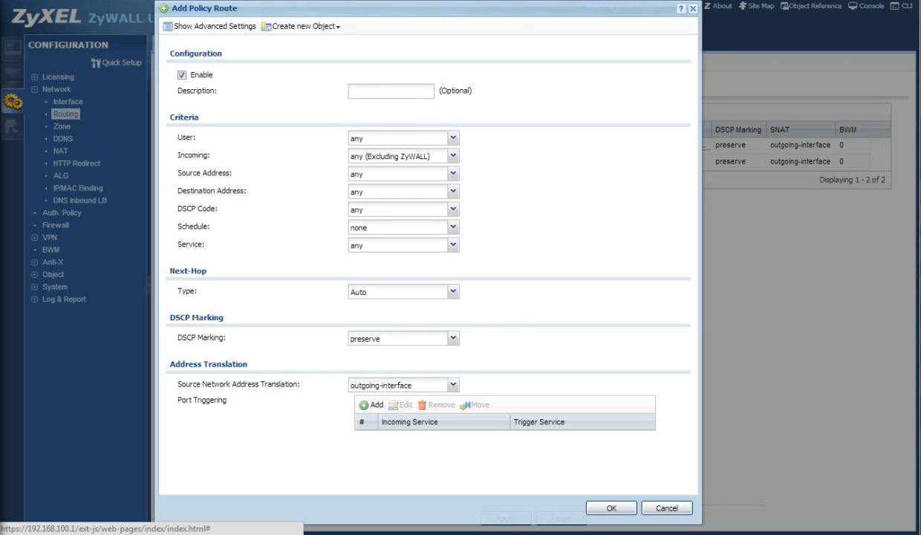
mouse_move(394, 173)
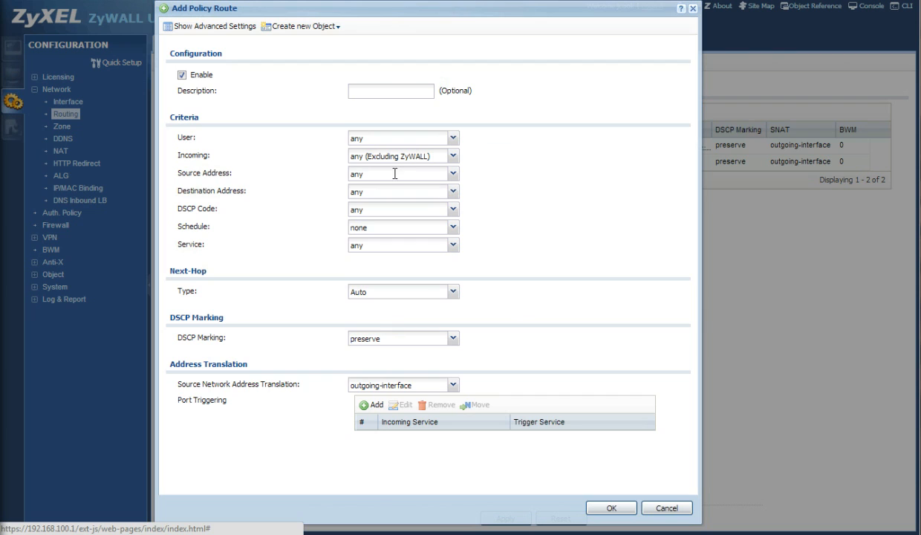
left_click(453, 173)
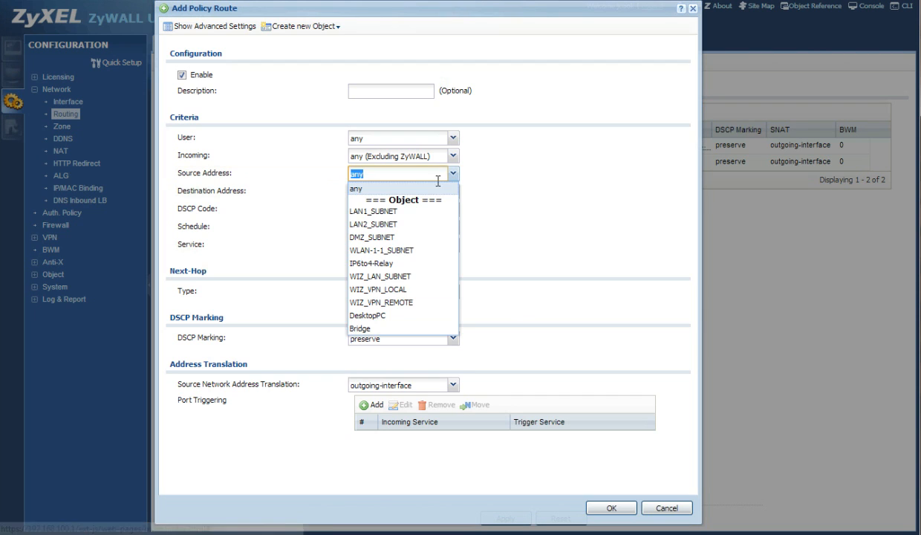
left_click(359, 328)
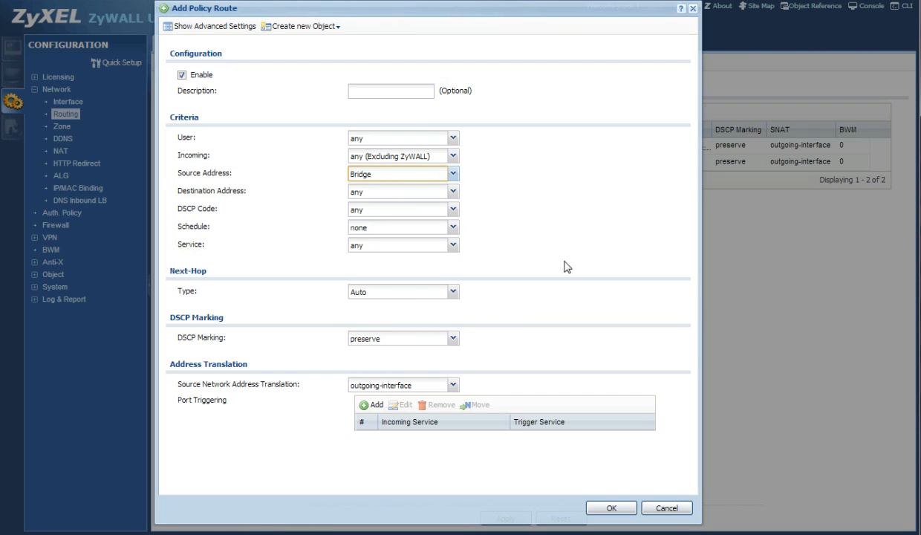
mouse_move(301, 160)
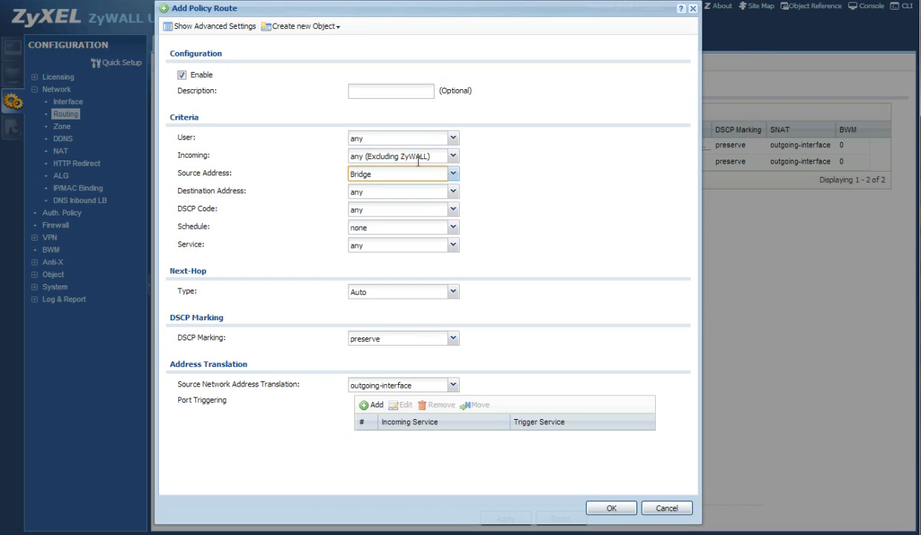
mouse_move(307, 178)
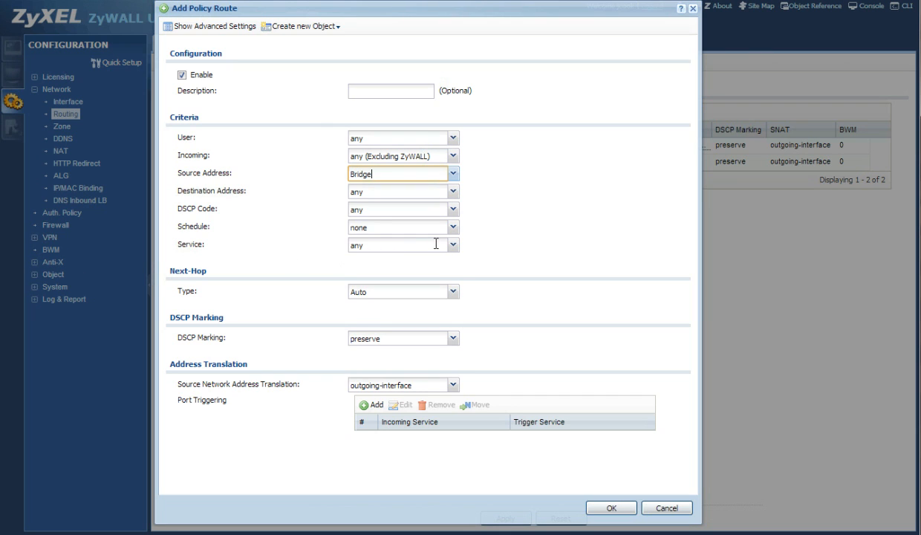
left_click(452, 244)
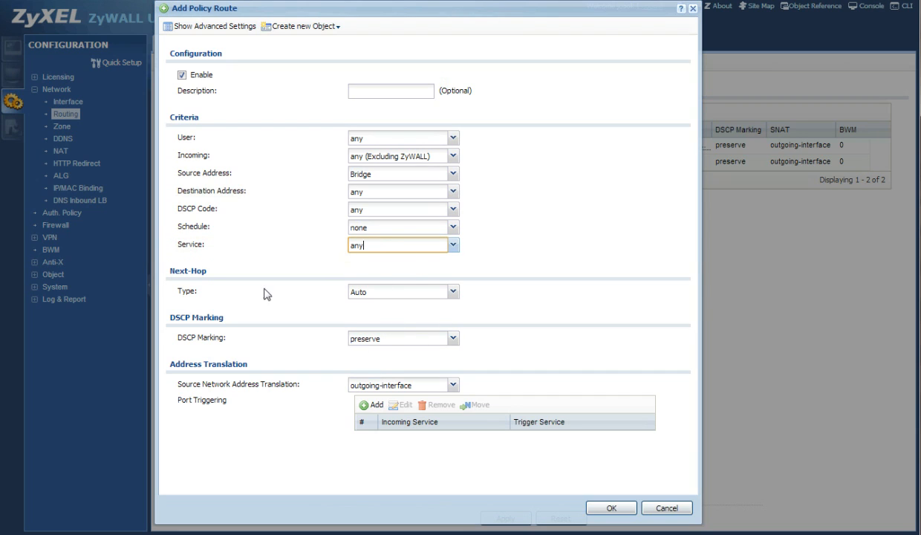
Set Next-Hop Type to Trunk with SYSTEM_DEFAULT_WAN_TRUNK selected
left_click(453, 291)
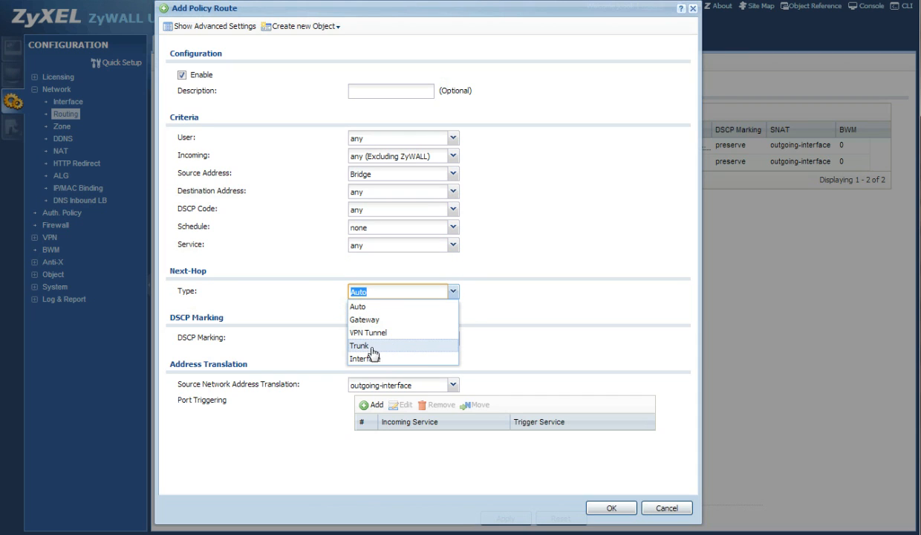
left_click(359, 345)
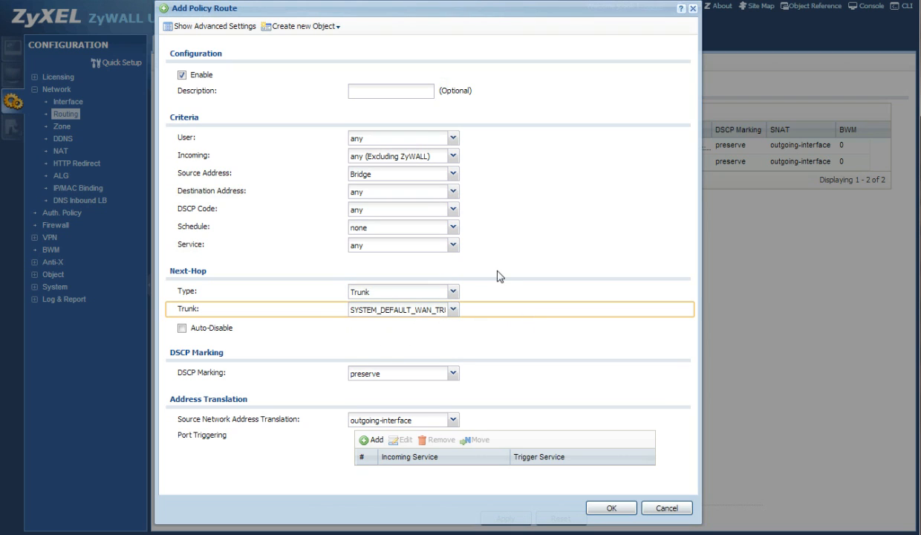
mouse_move(389, 298)
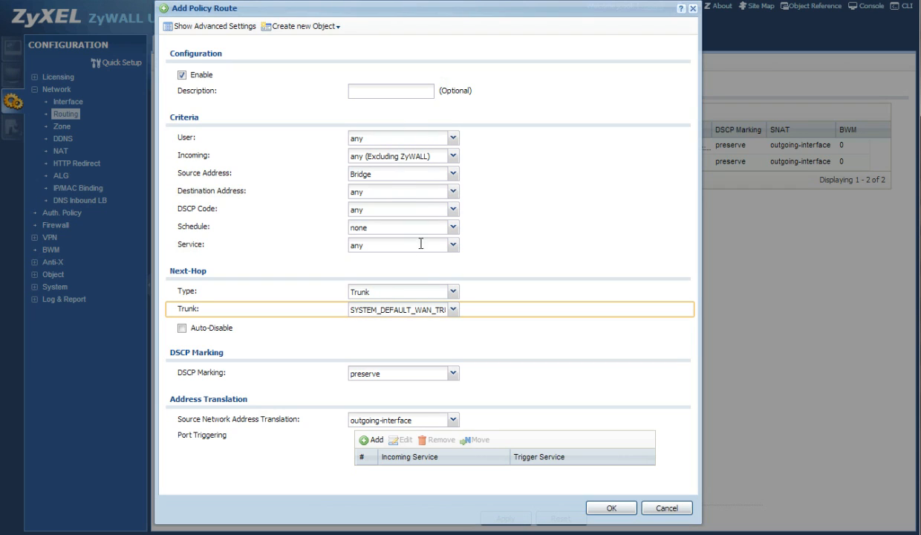
mouse_move(493, 271)
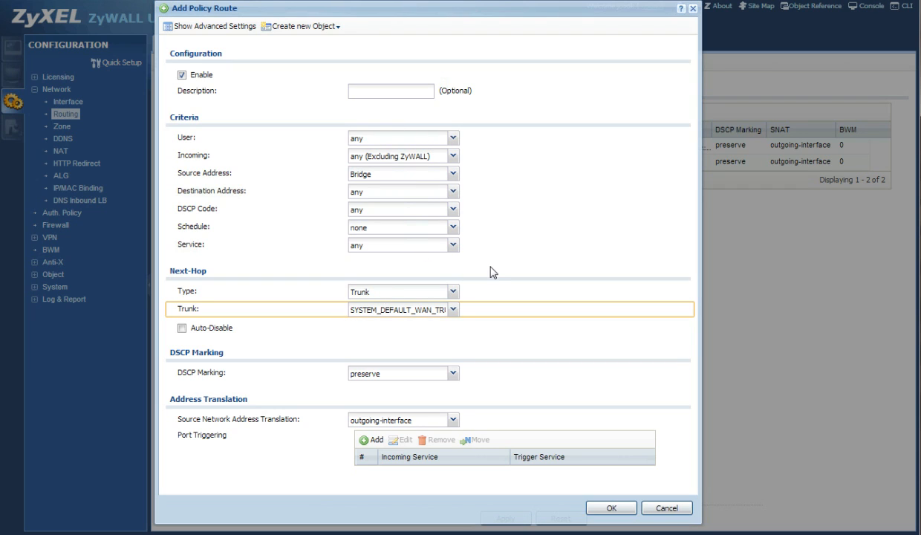
mouse_move(206, 271)
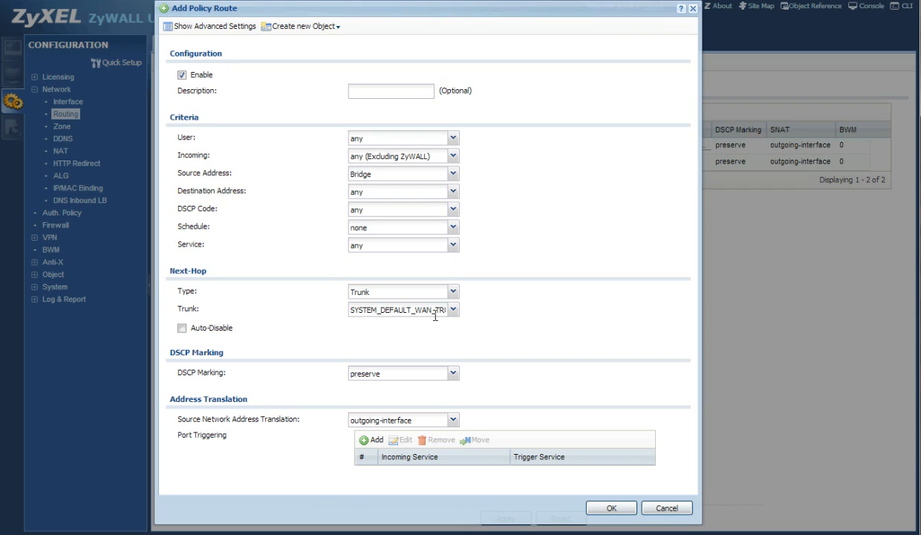
left_click(401, 310)
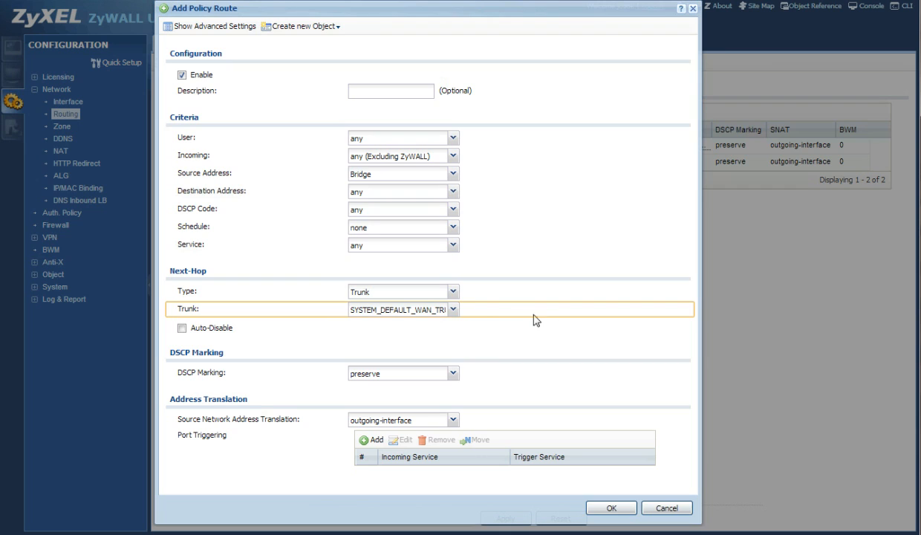
mouse_move(651, 450)
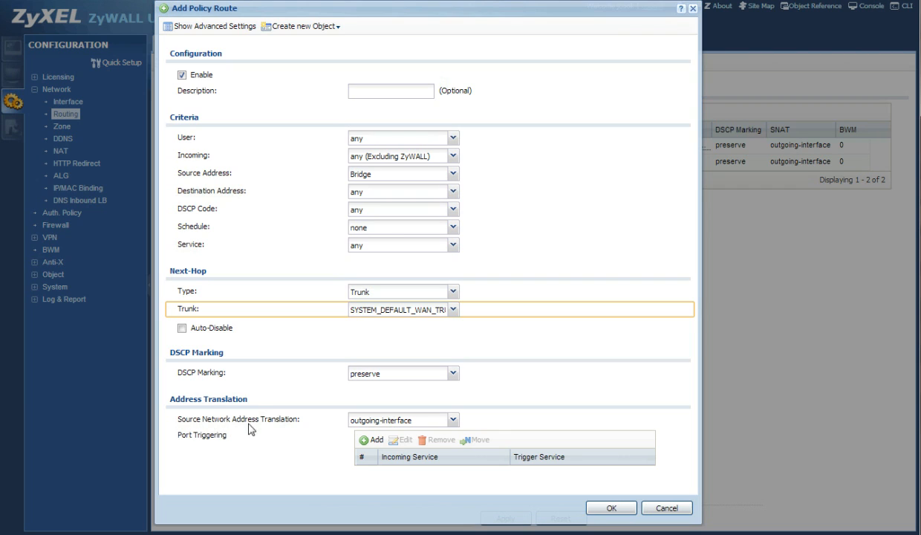
mouse_move(357, 420)
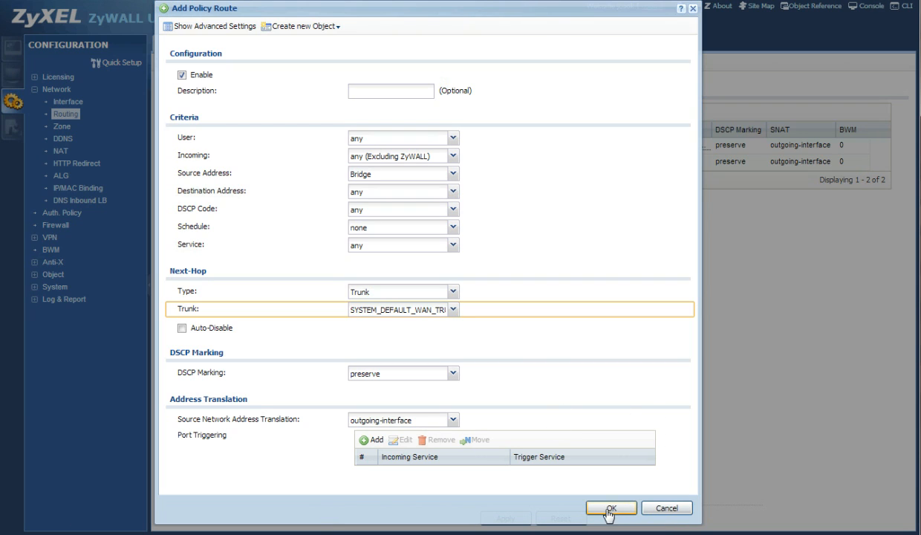
Save the Bridge-sourced policy route using the system WAN trunk as next hop
left_click(610, 508)
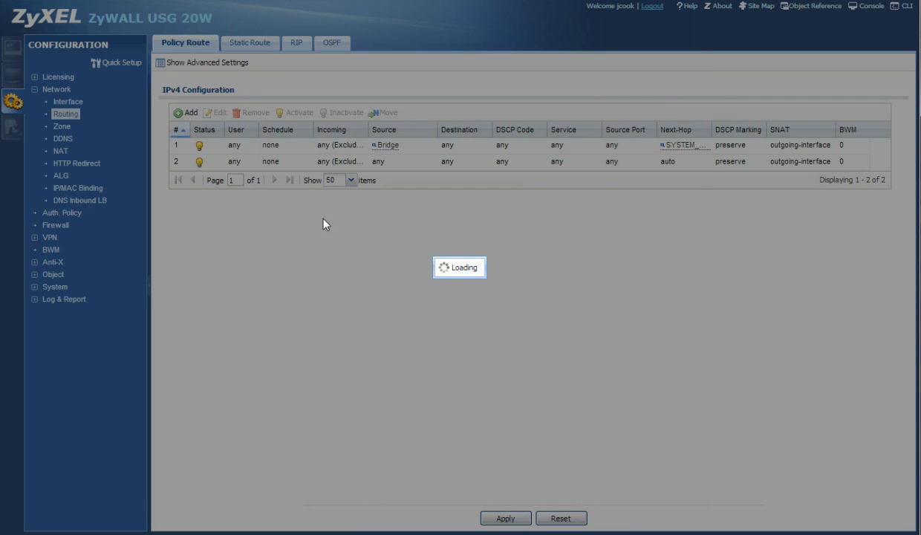
mouse_move(354, 478)
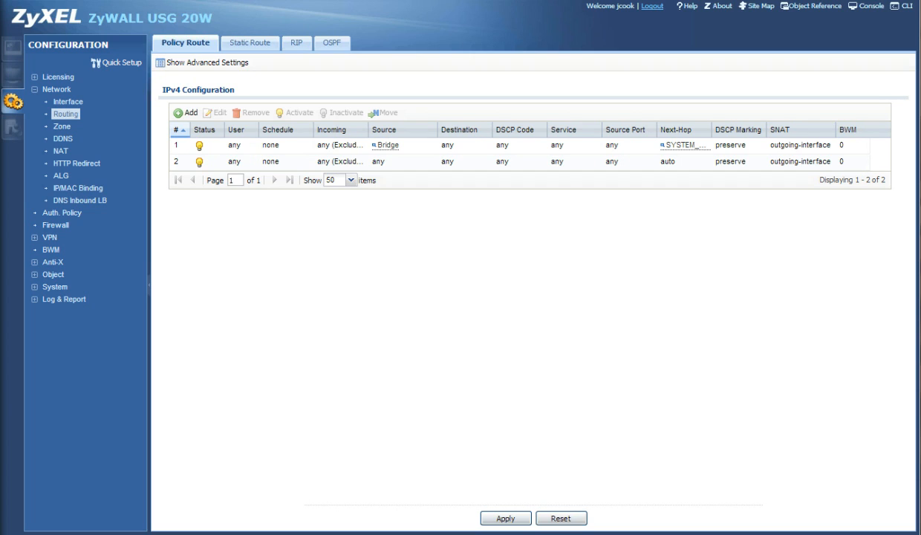
mouse_move(416, 284)
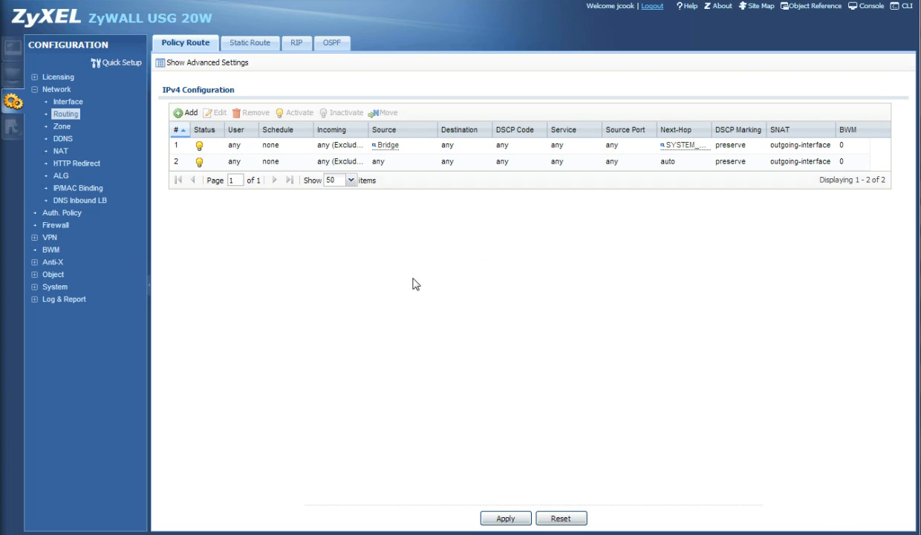
mouse_move(600, 467)
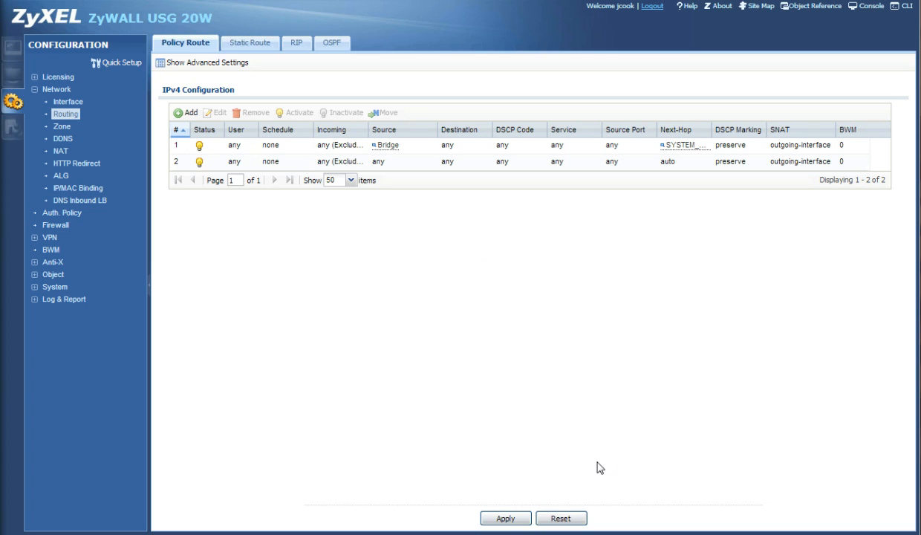
mouse_move(300, 231)
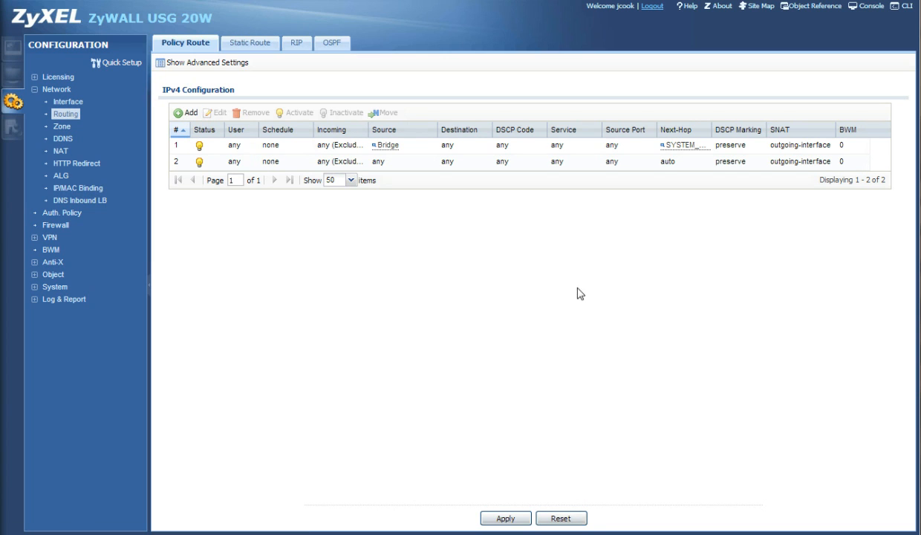
left_click(341, 145)
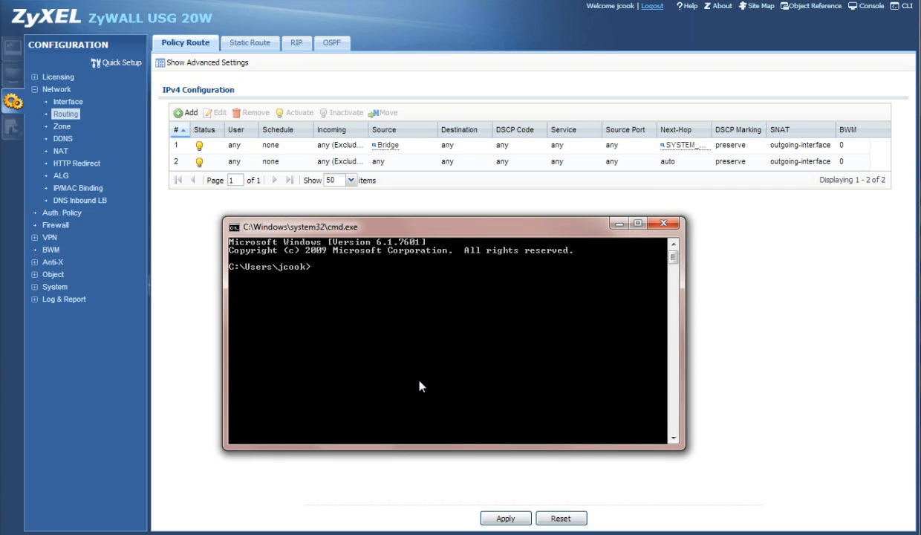
Ping 192.168.100.34, confirm four replies with 0% loss, then close Command Prompt
type("p")
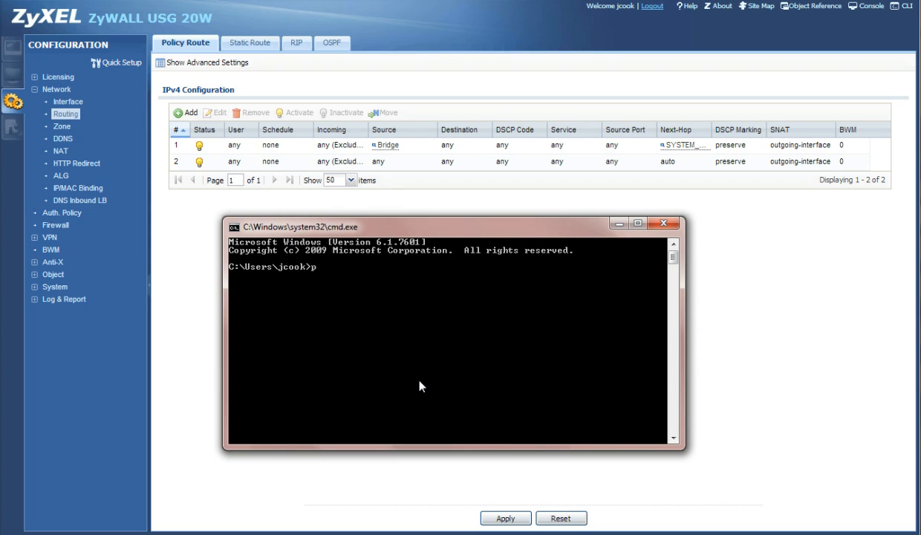
type("ing")
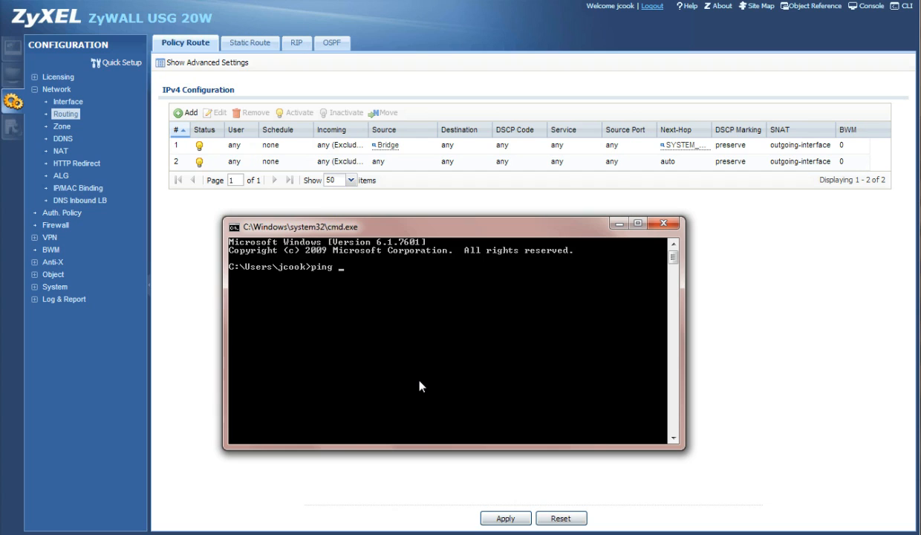
type("1")
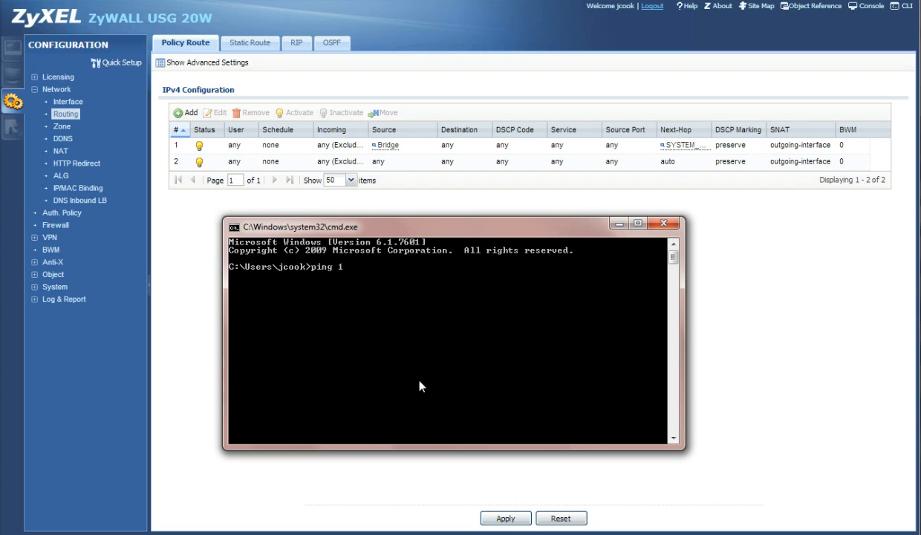
type("92.")
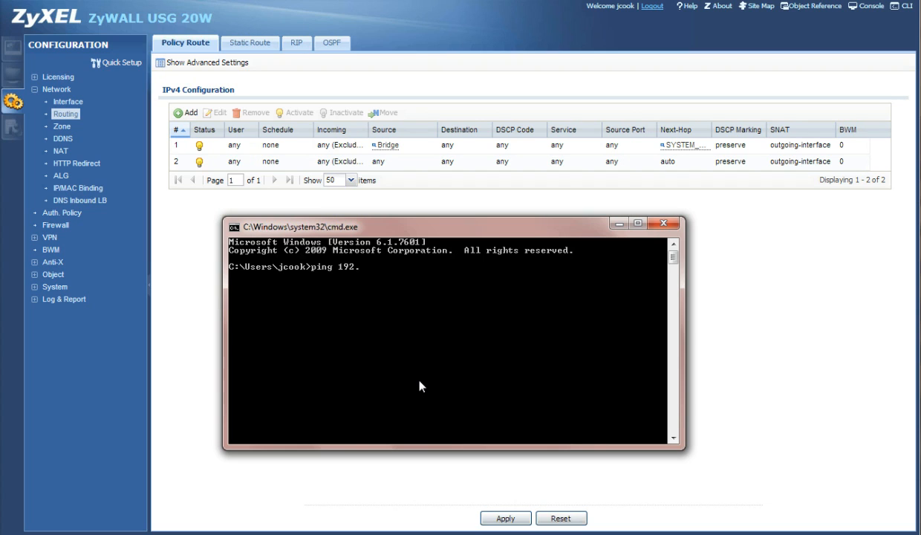
type("168.100.34")
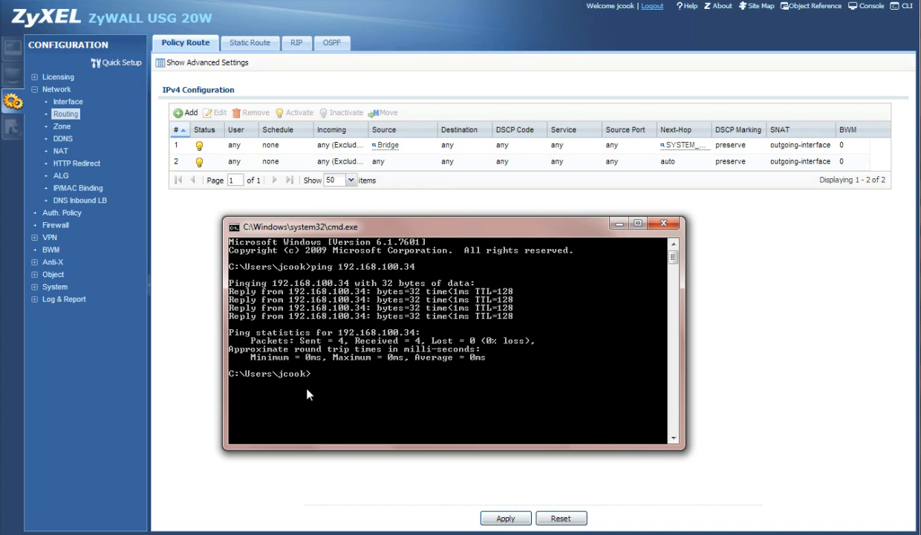
left_click(662, 222)
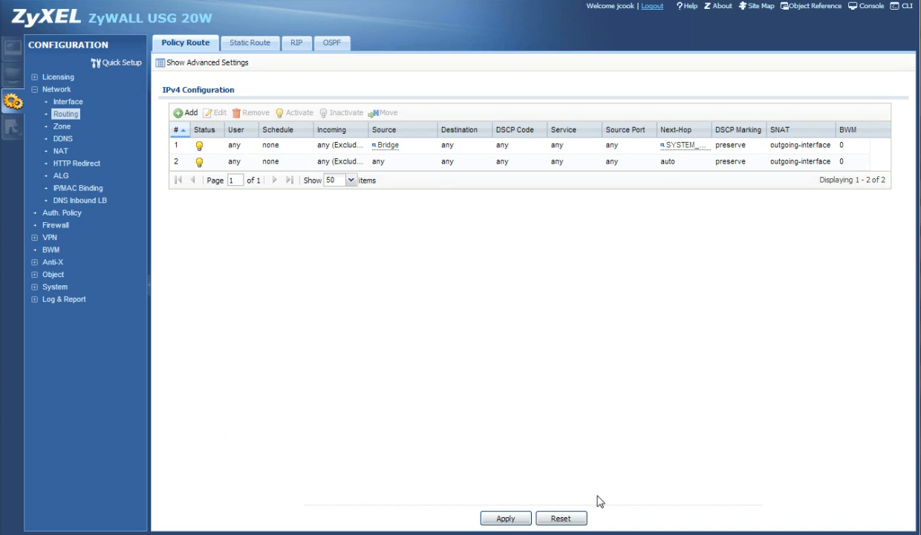